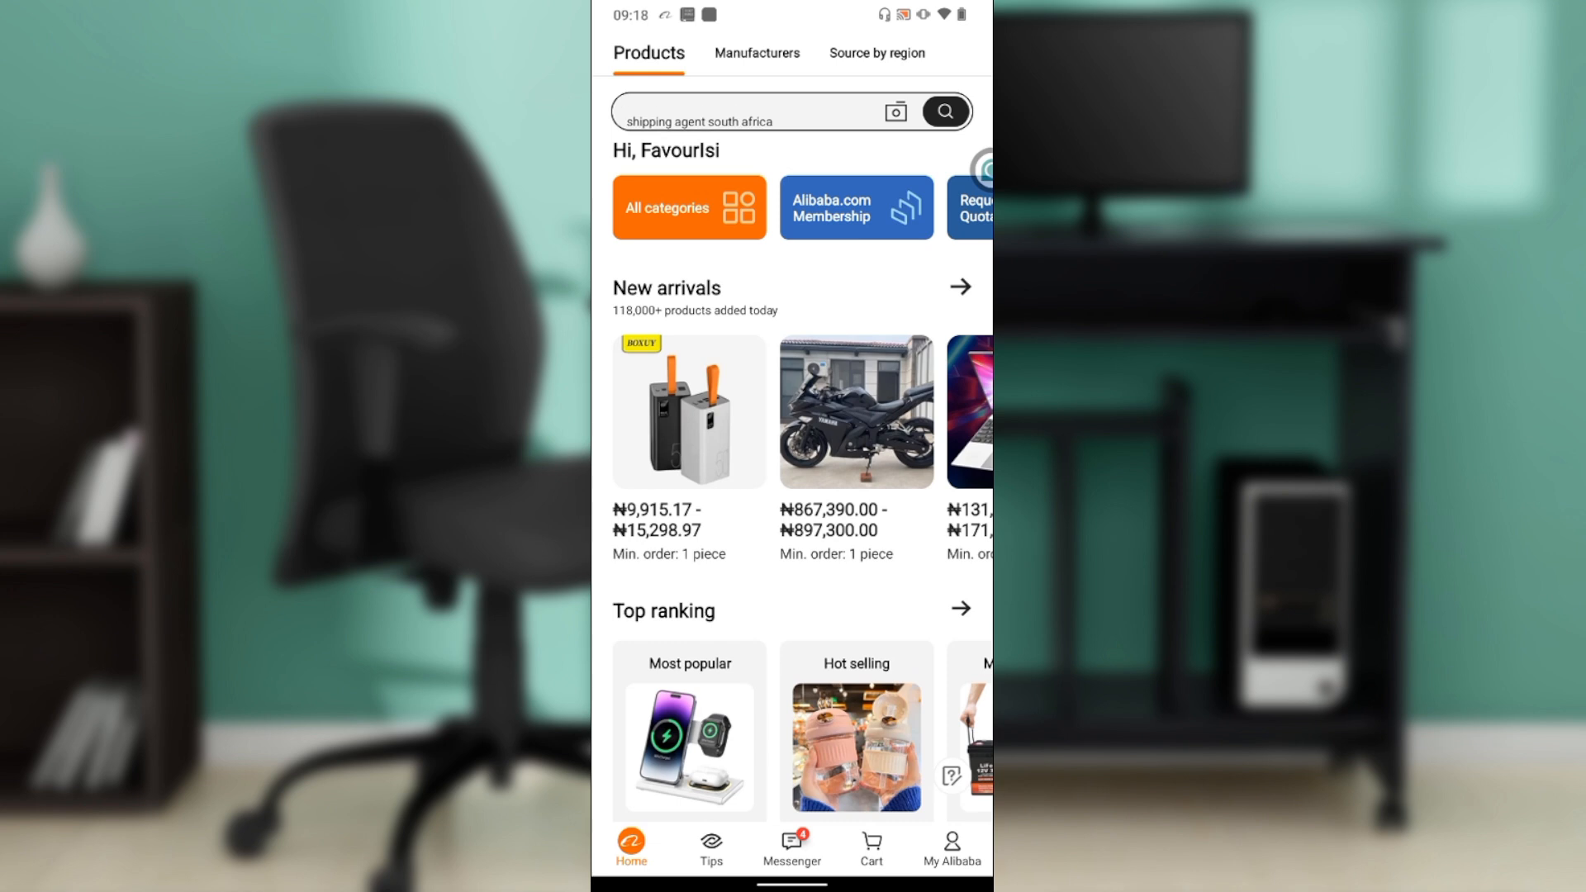
text(plastic bottles 50 ml)
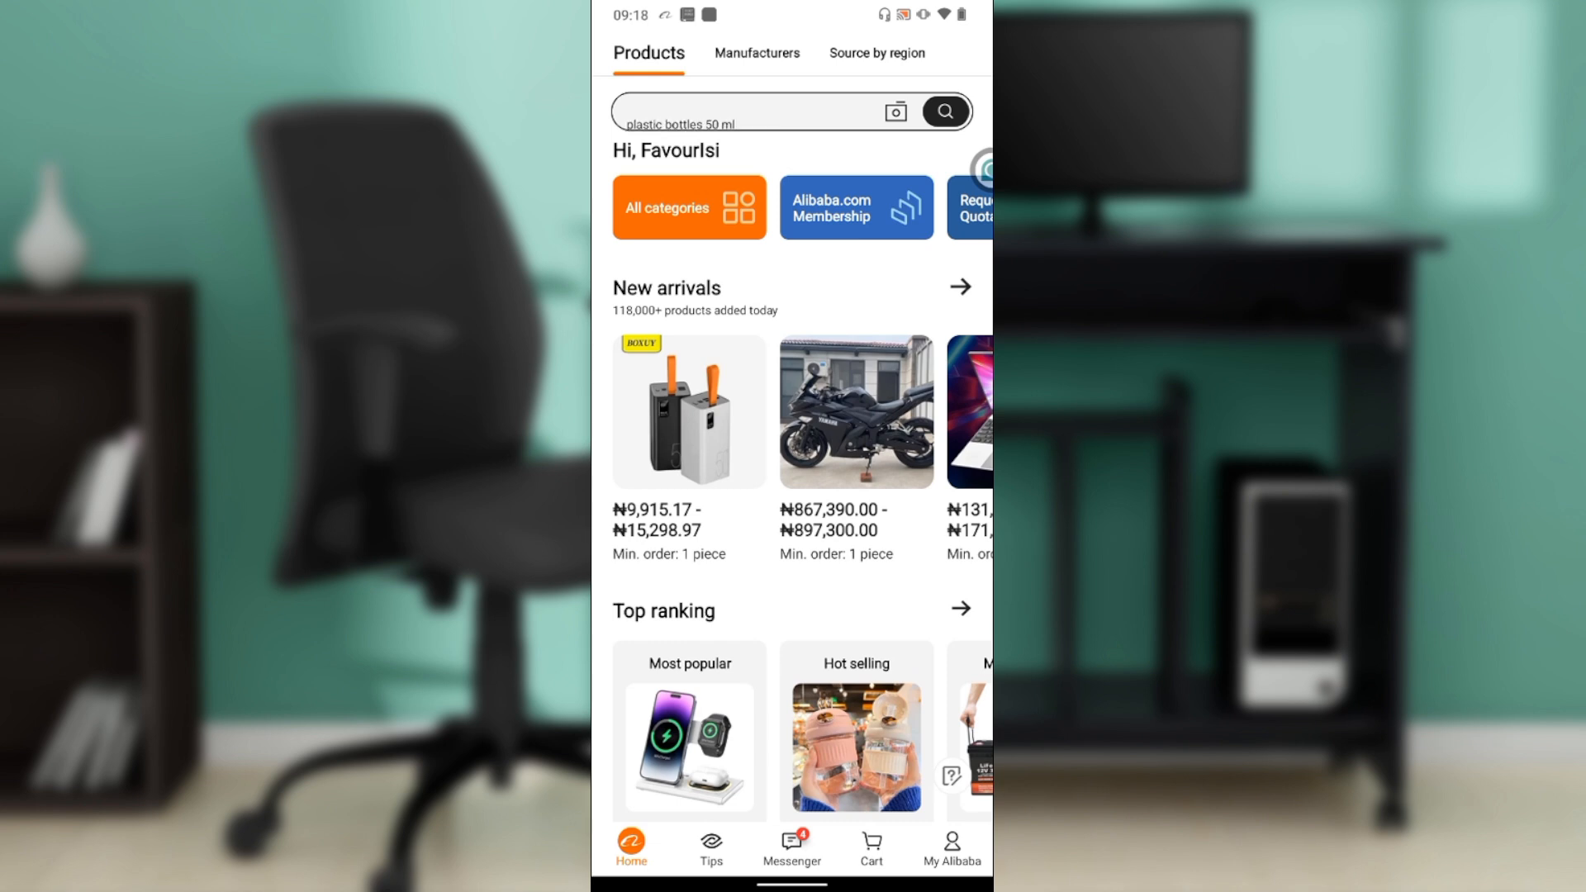
text(oraimo power bank)
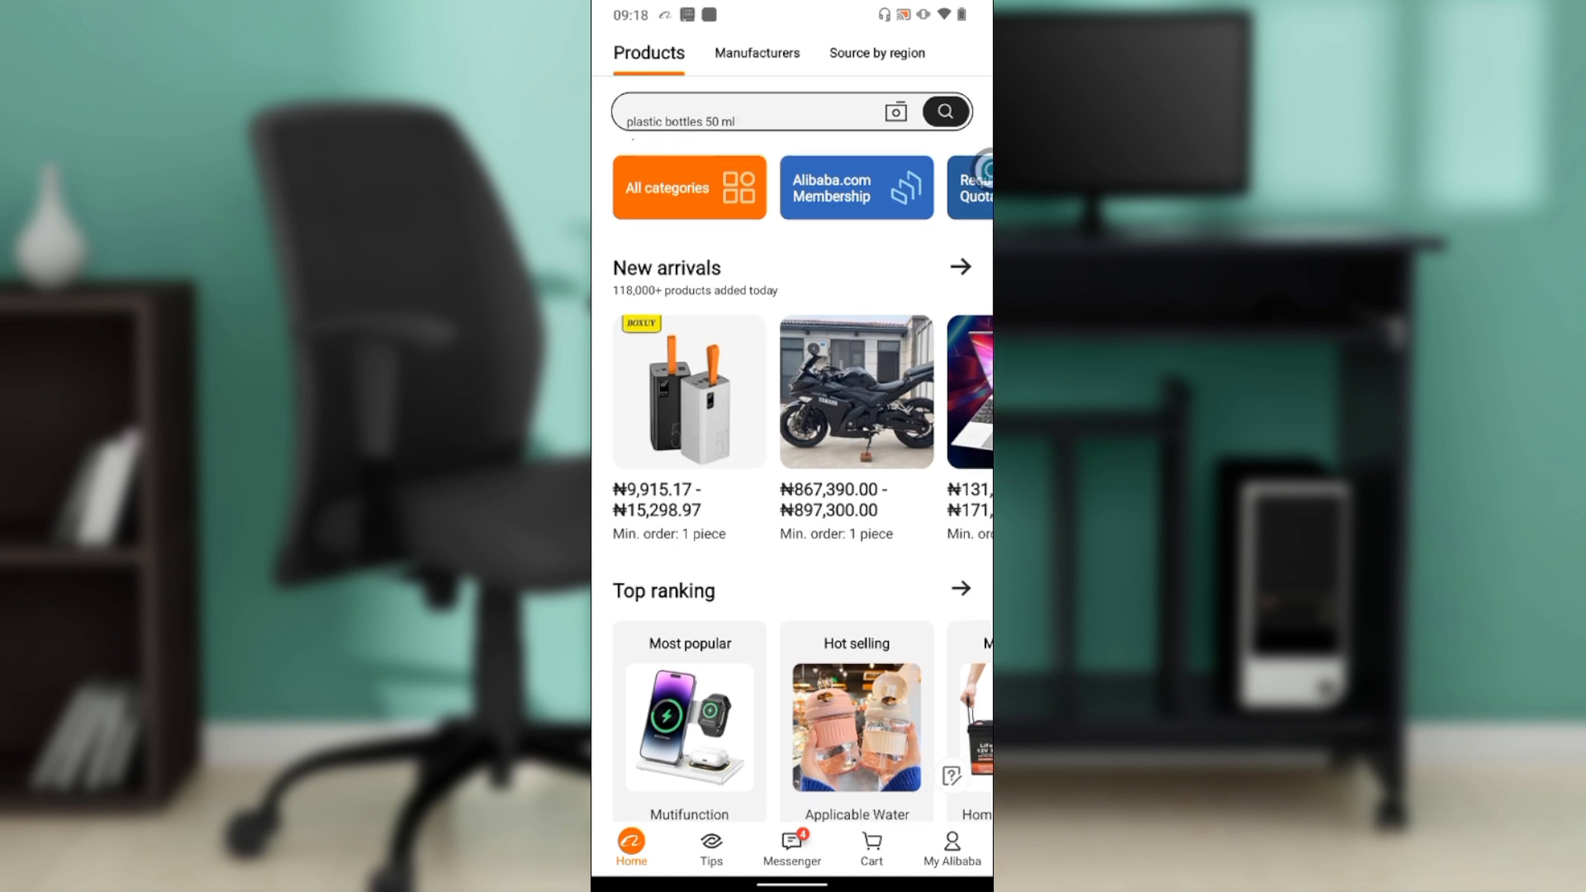
text(oraimo power bank)
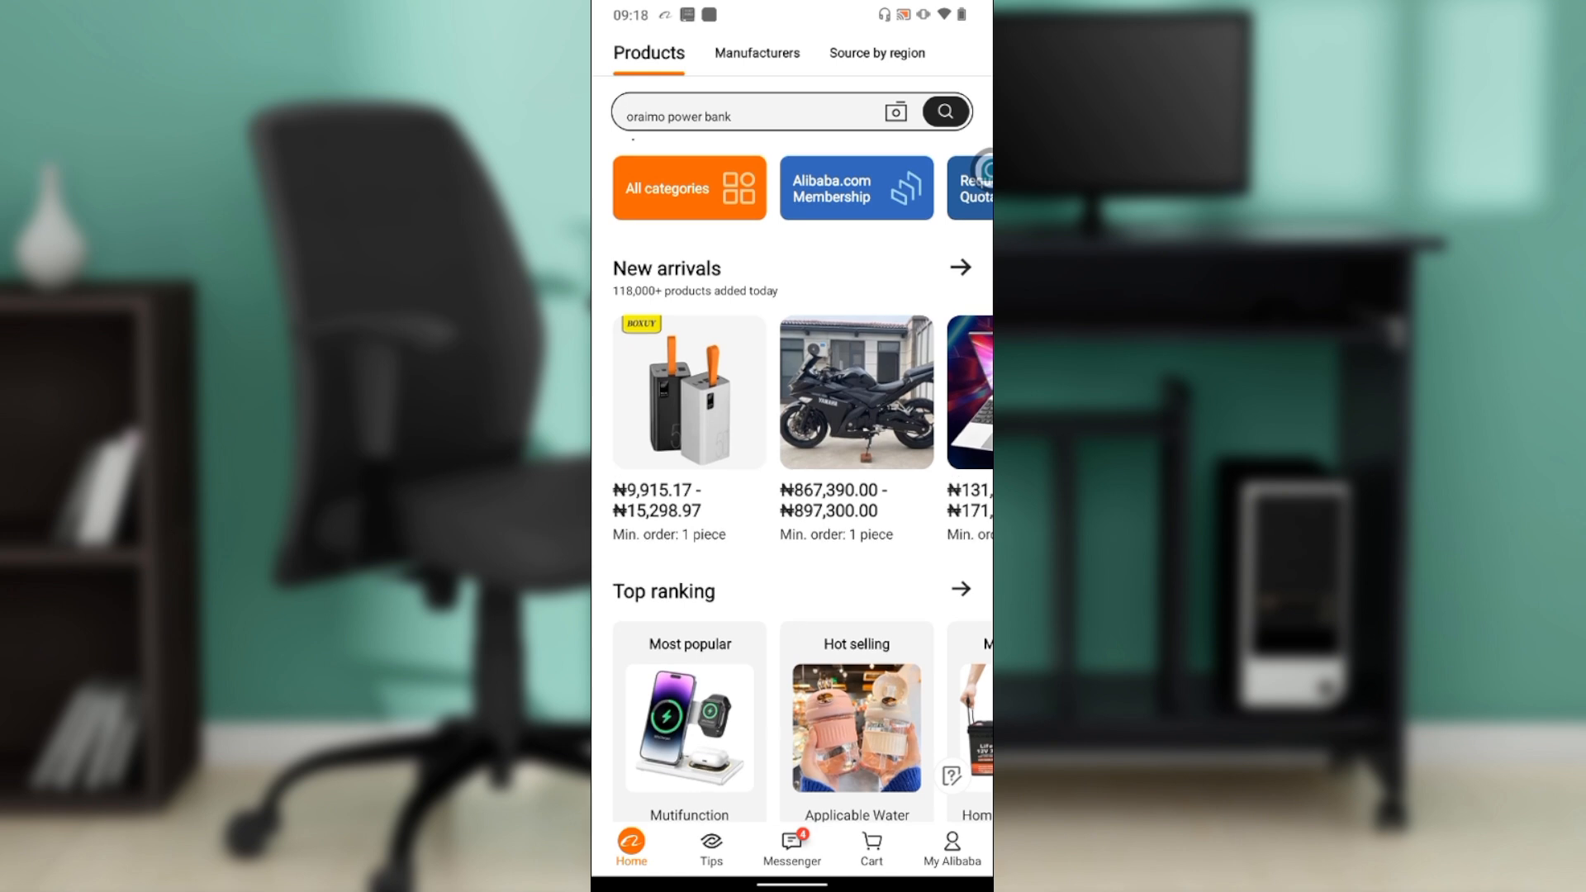
text(shipping agent south africa)
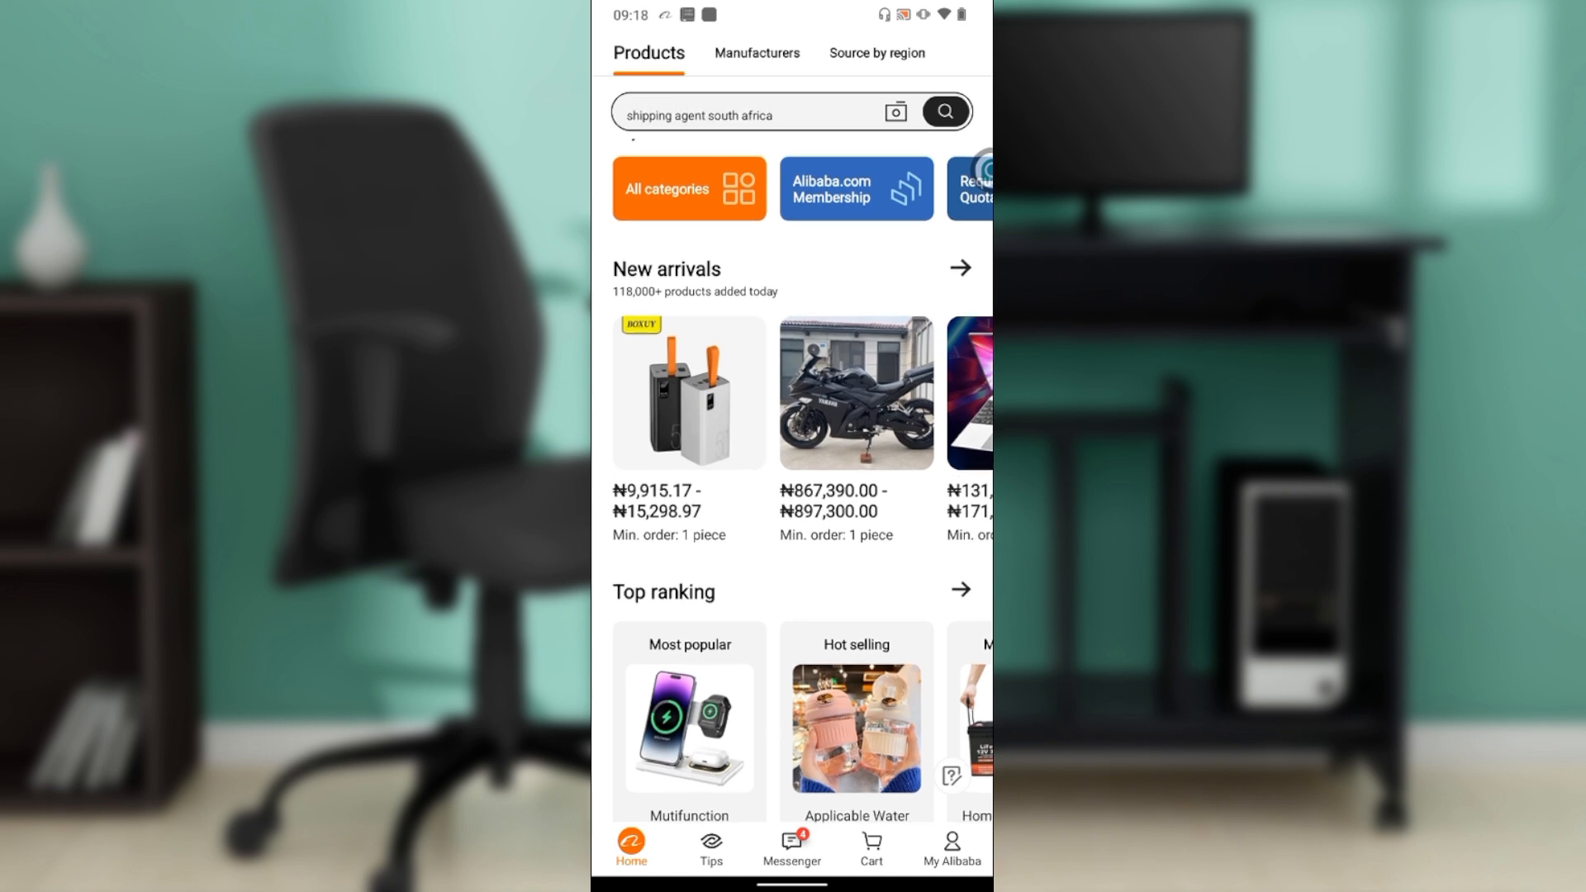
text(plastic bottles 50 ml)
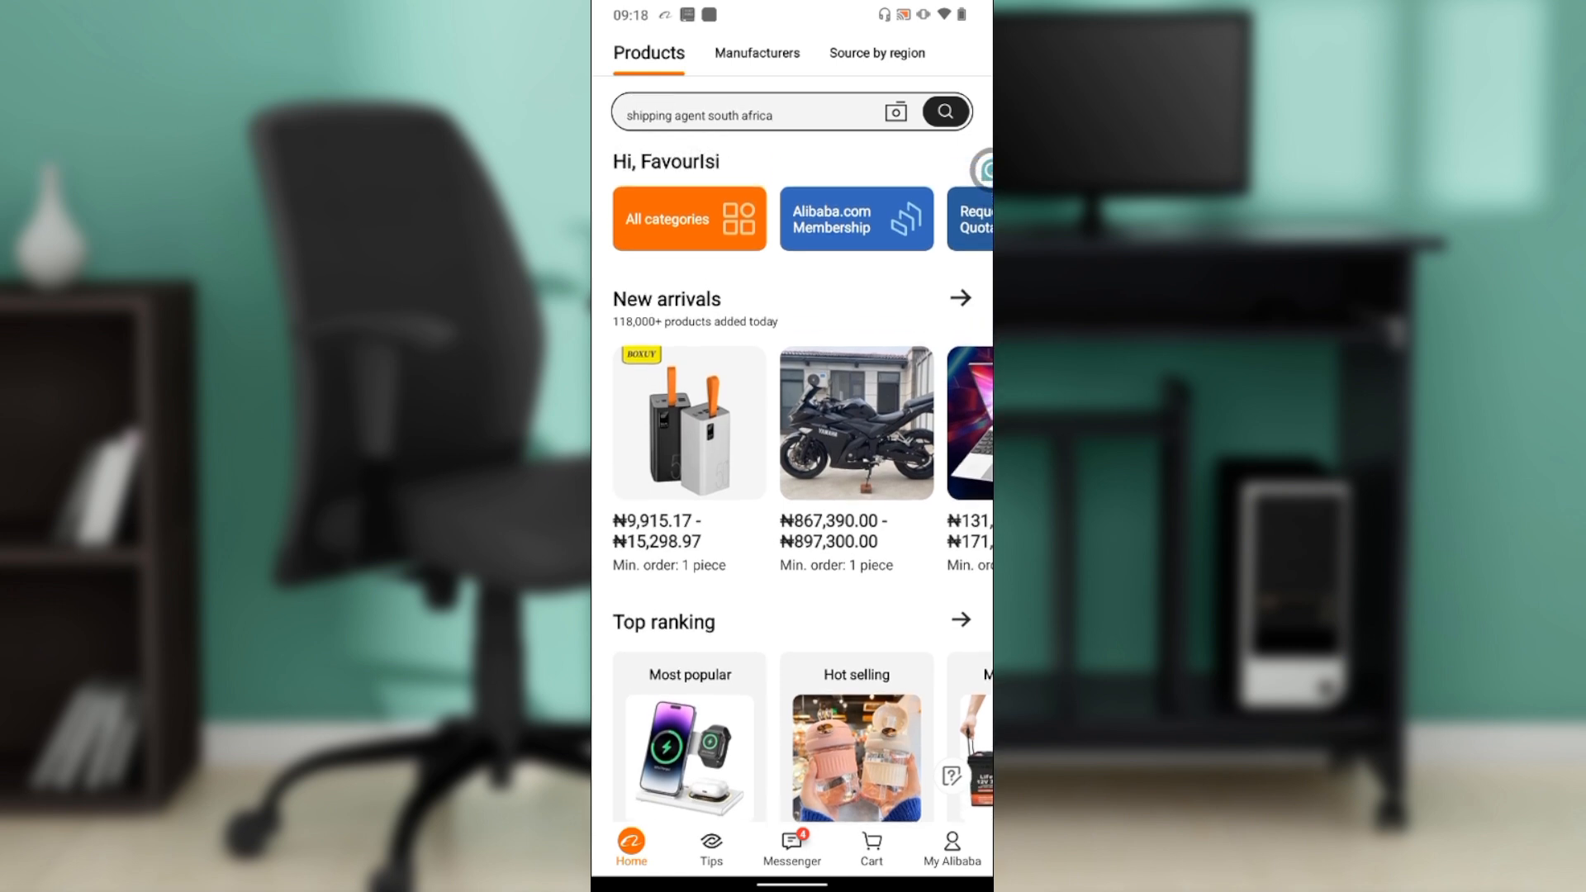
text(plastic bottles 50 ml)
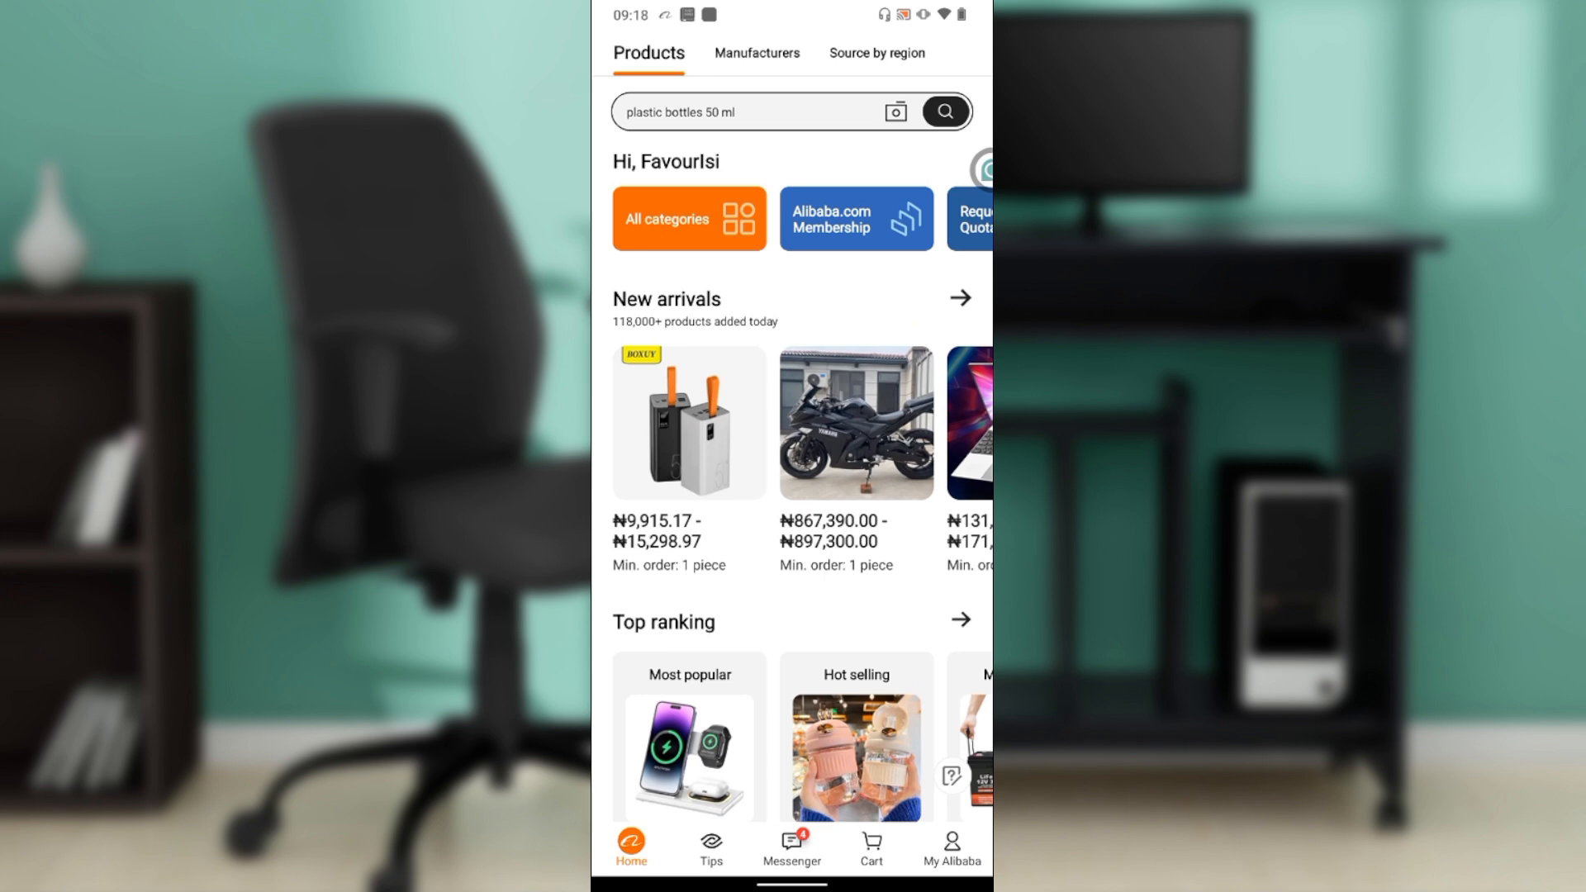
text(oraimo power bank)
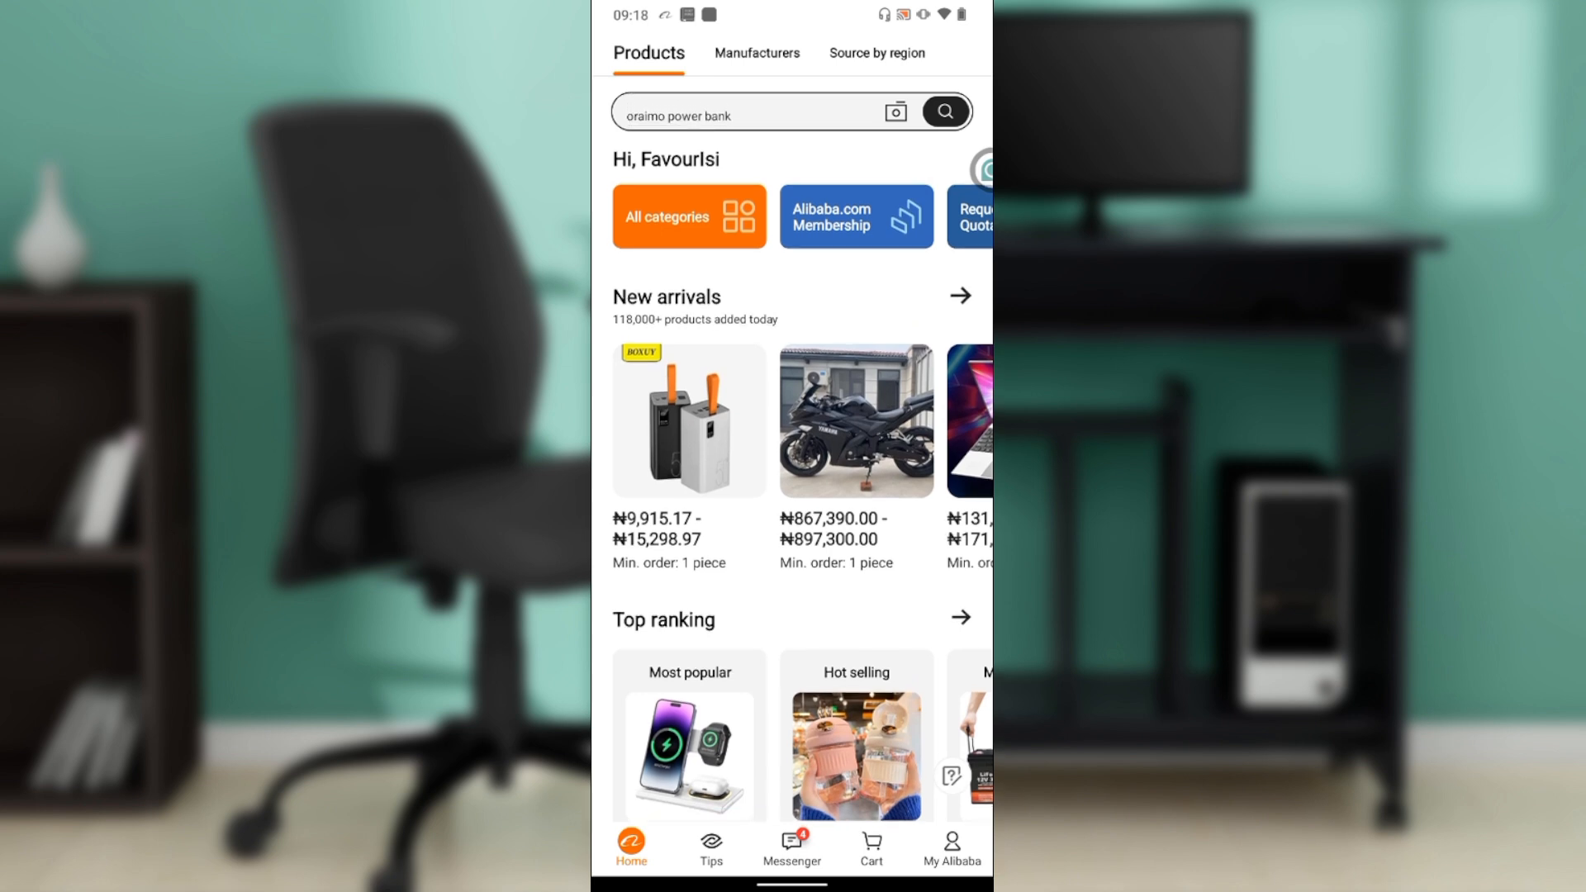
text(shipping agent south africa)
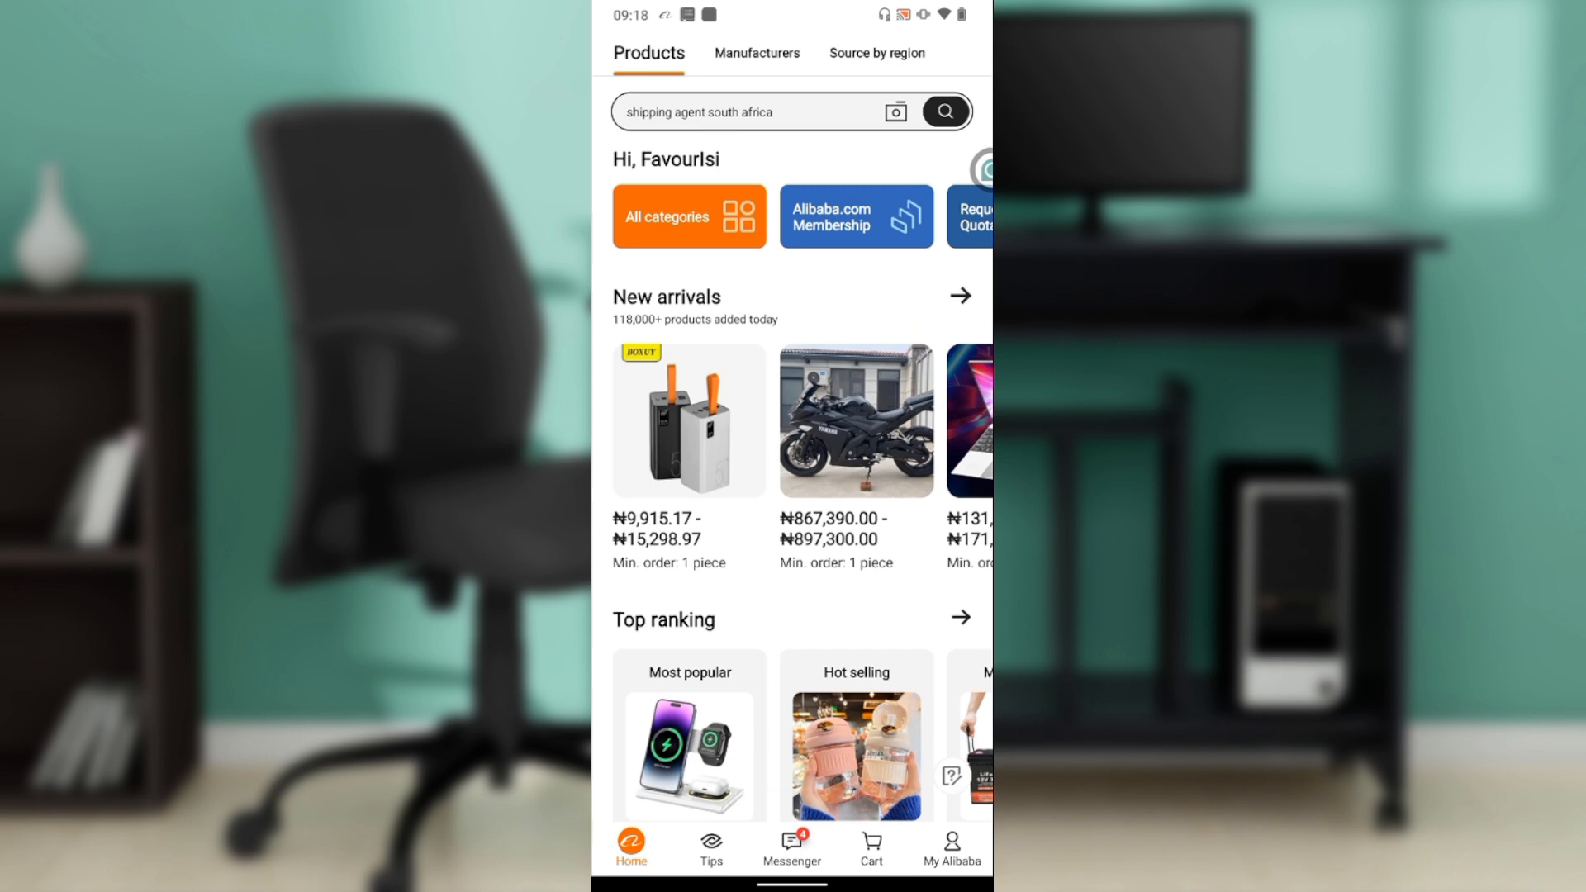
text(plastic bottles 50 ml)
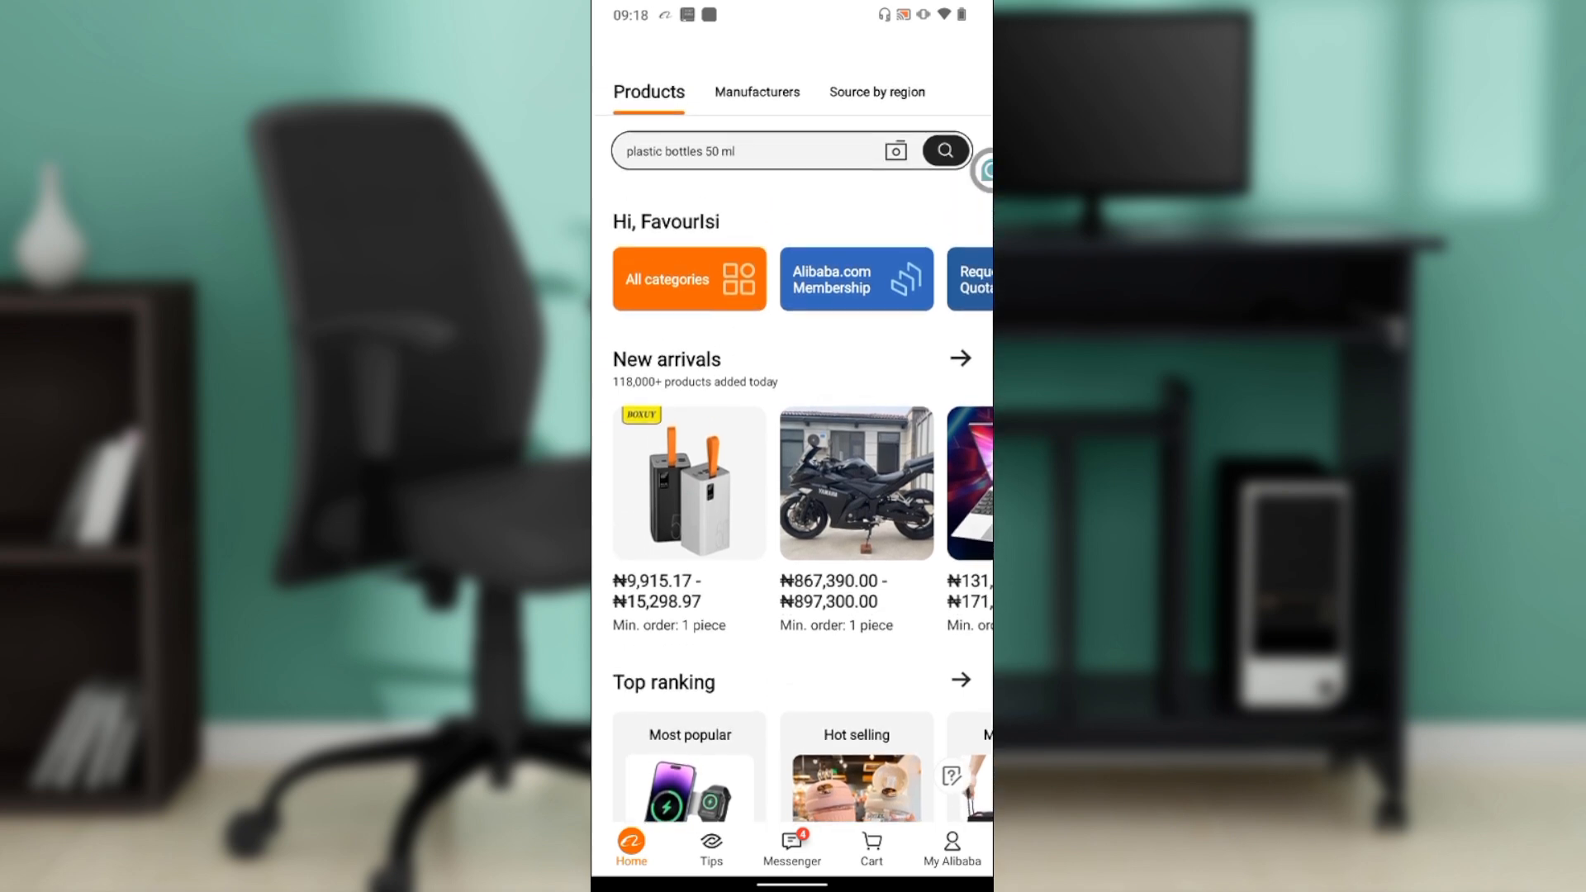
text(oraimo power bank)
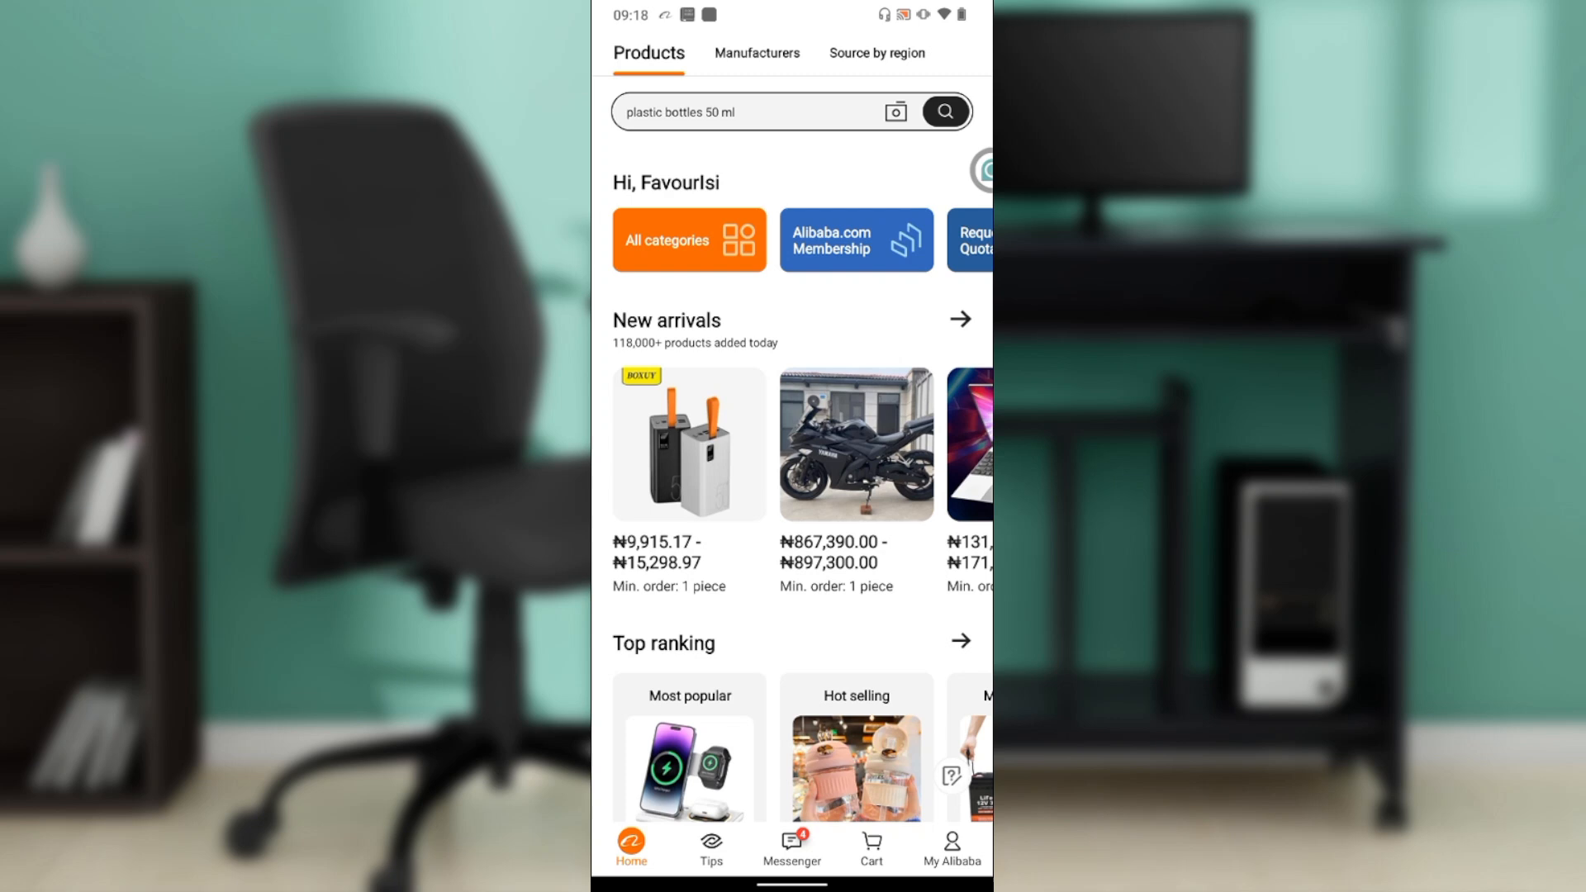
text(oraimo power bank)
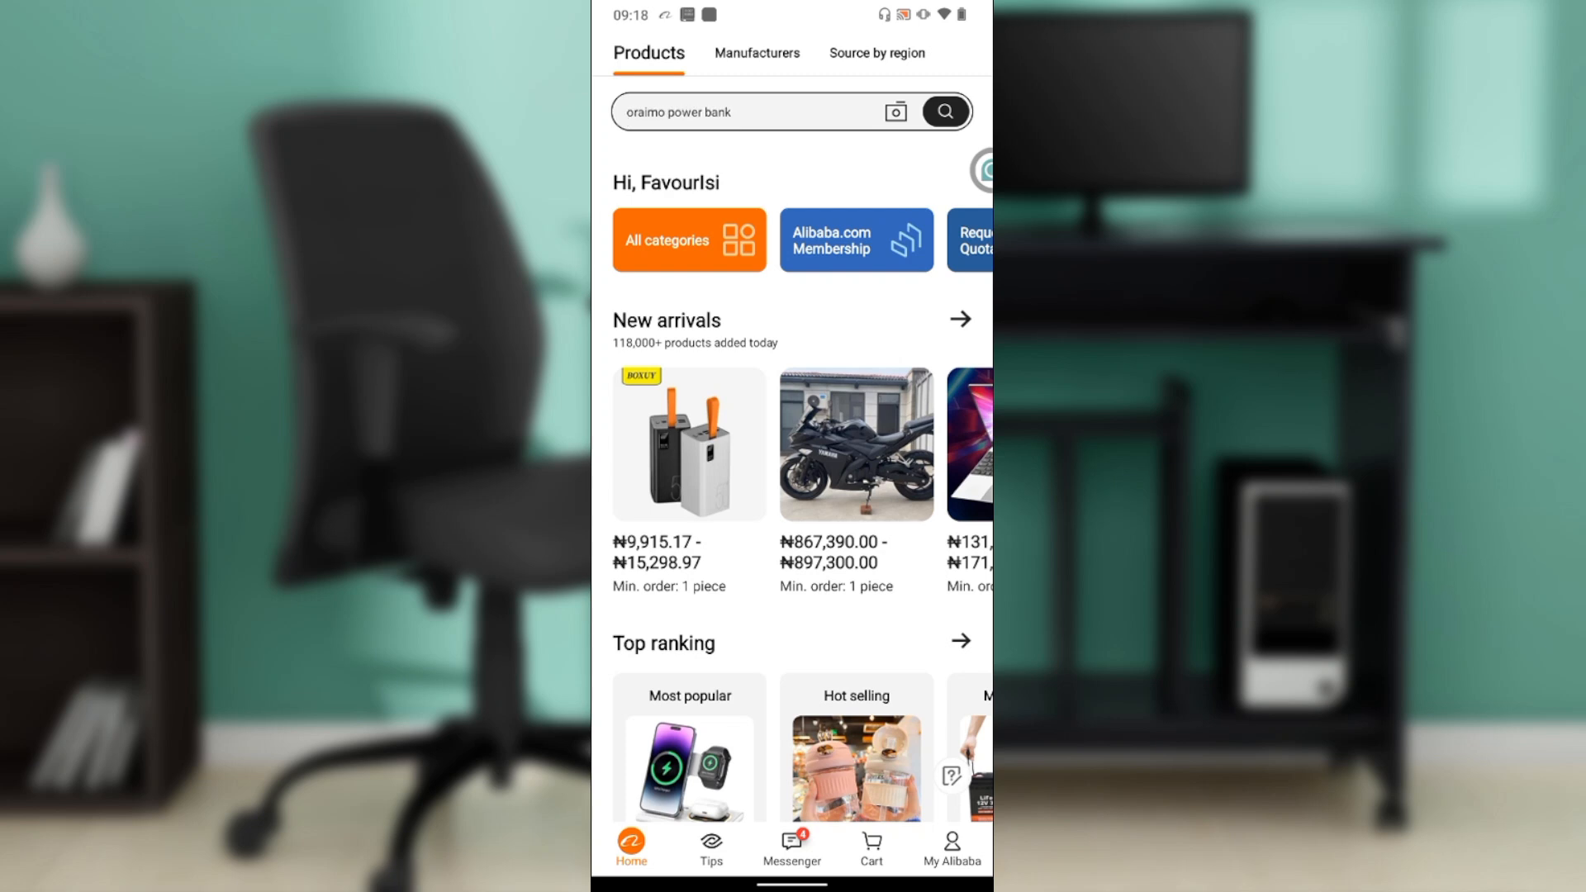
text(shipping agent south africa)
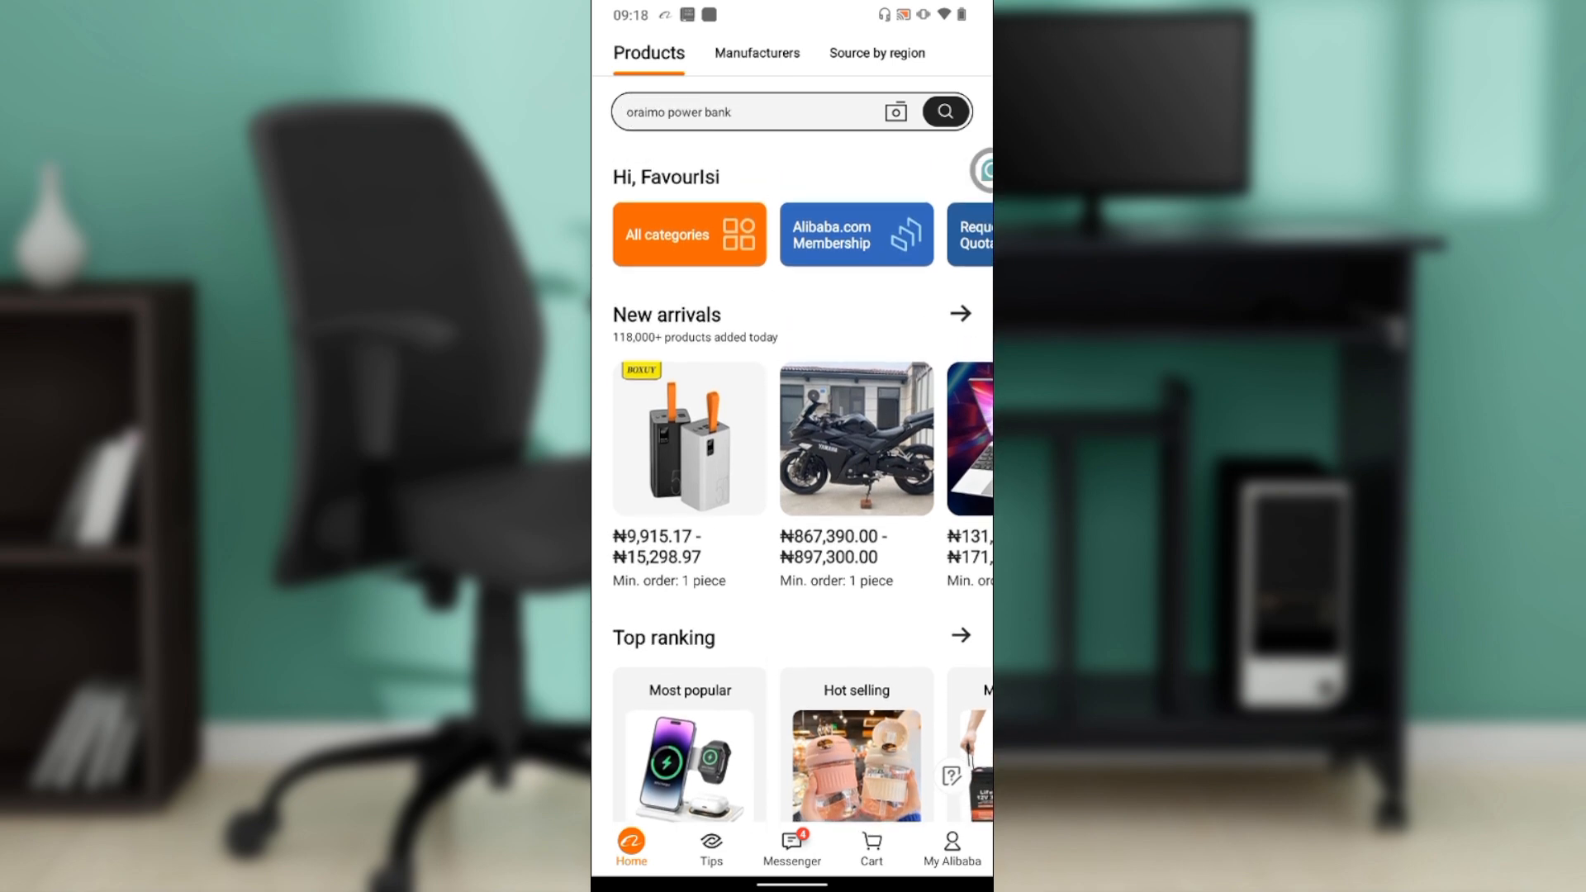
text(shipping agent south africa)
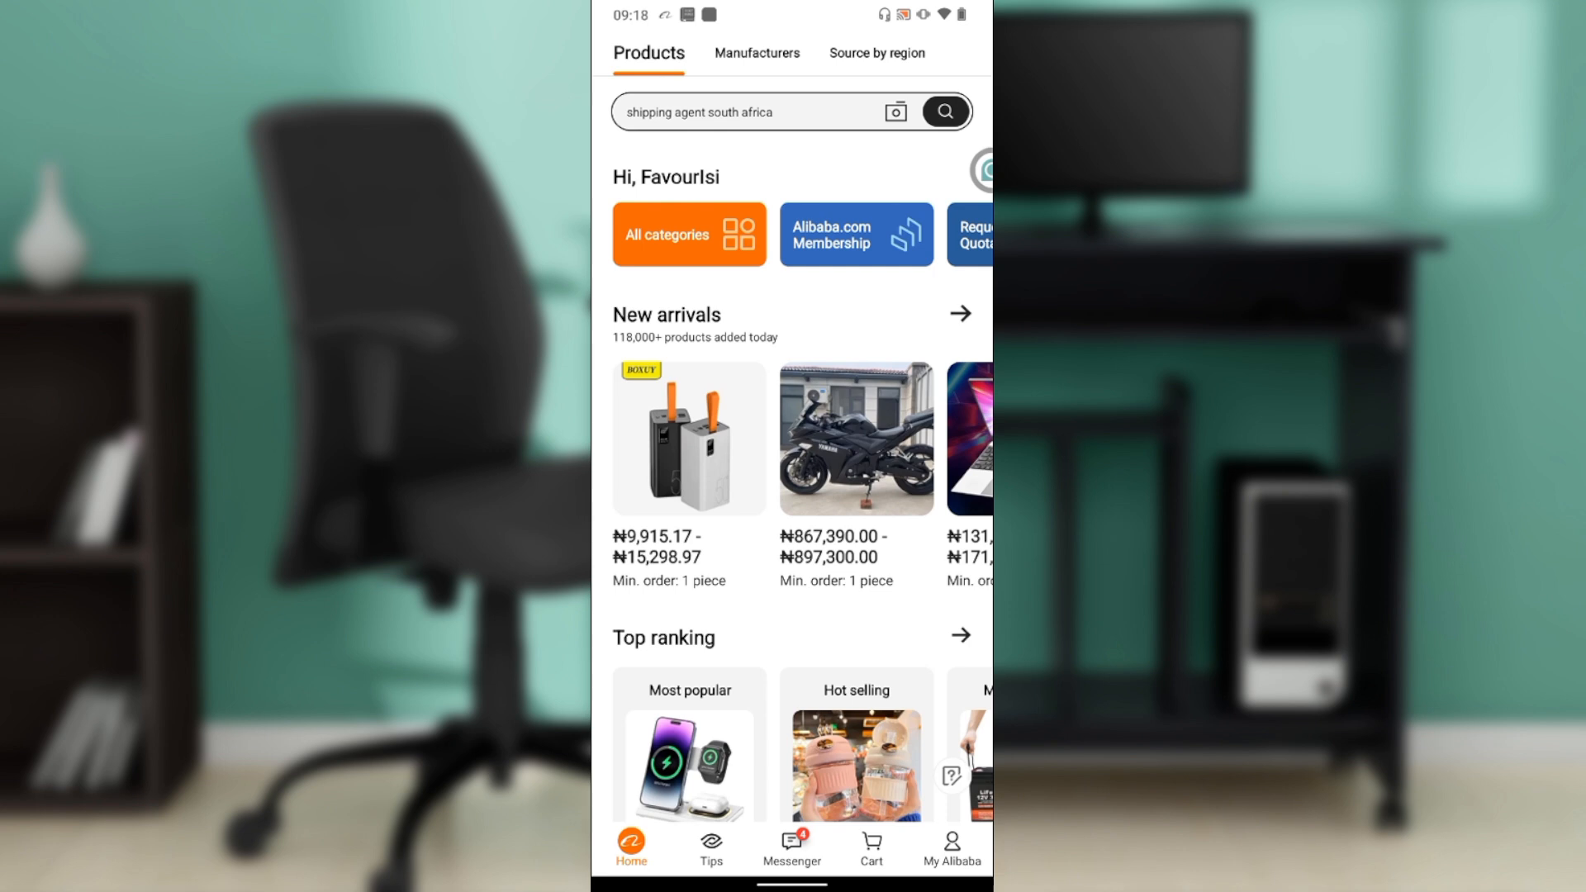
text(oraimo power bank)
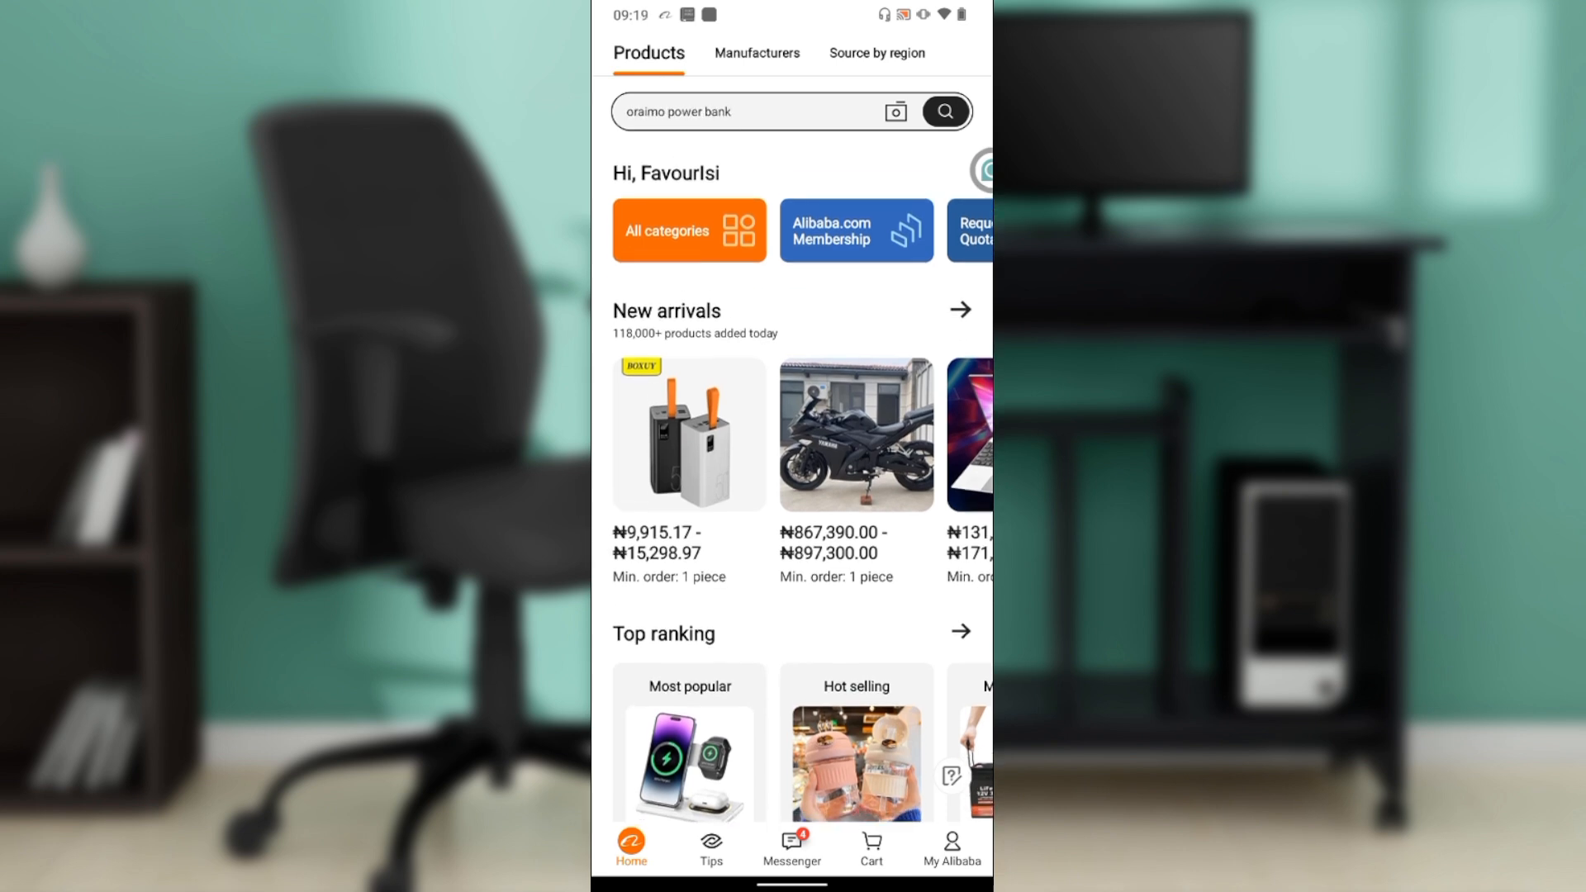
text(shipping agent south africa)
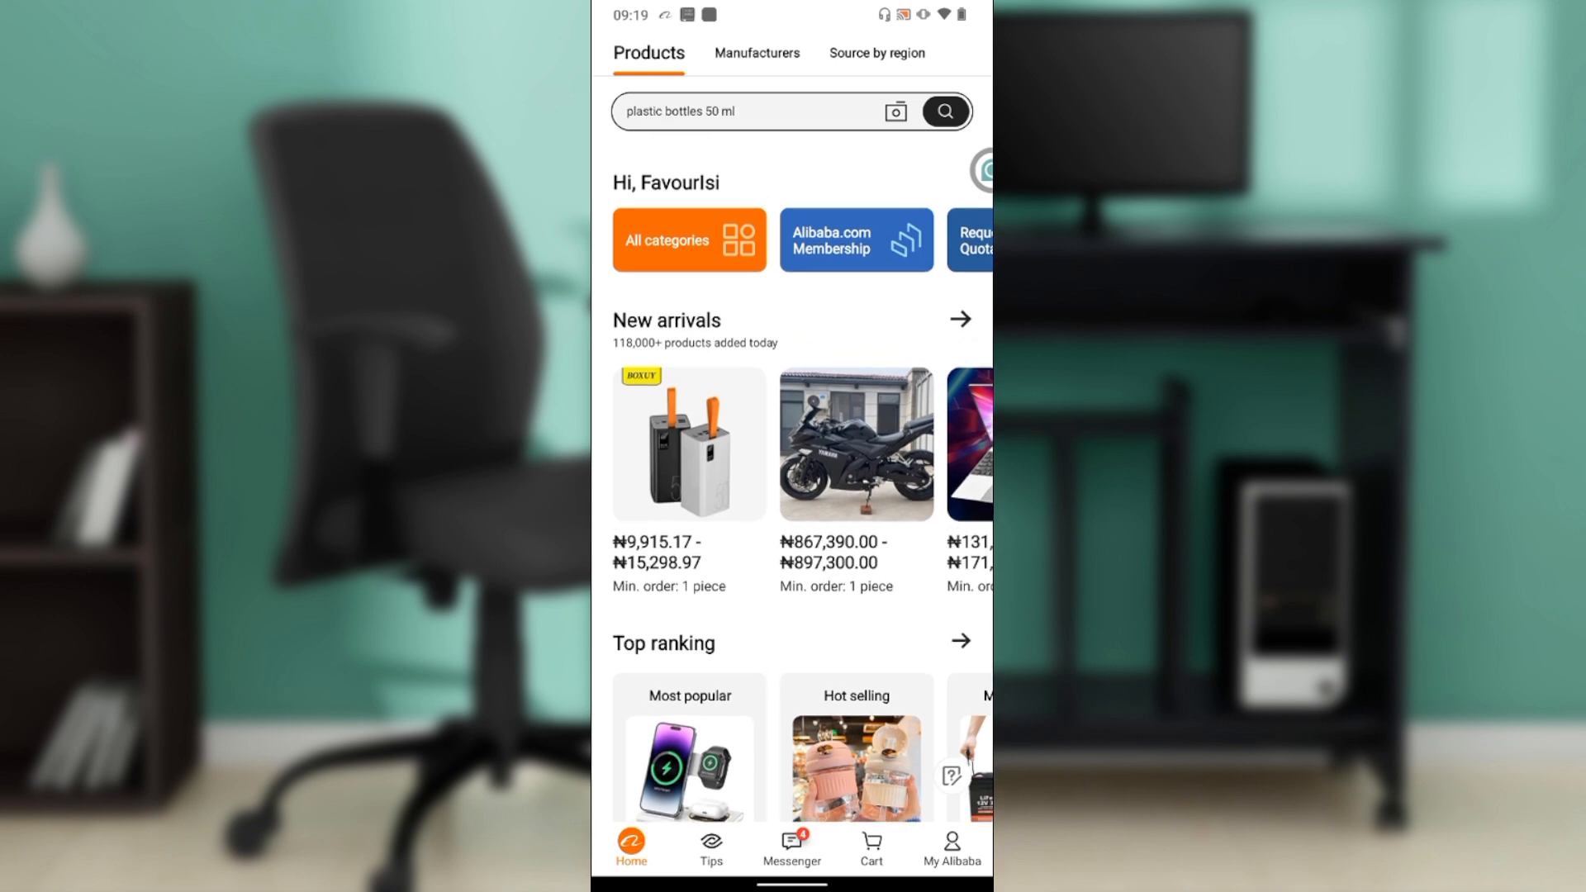
text(oraimo power bank)
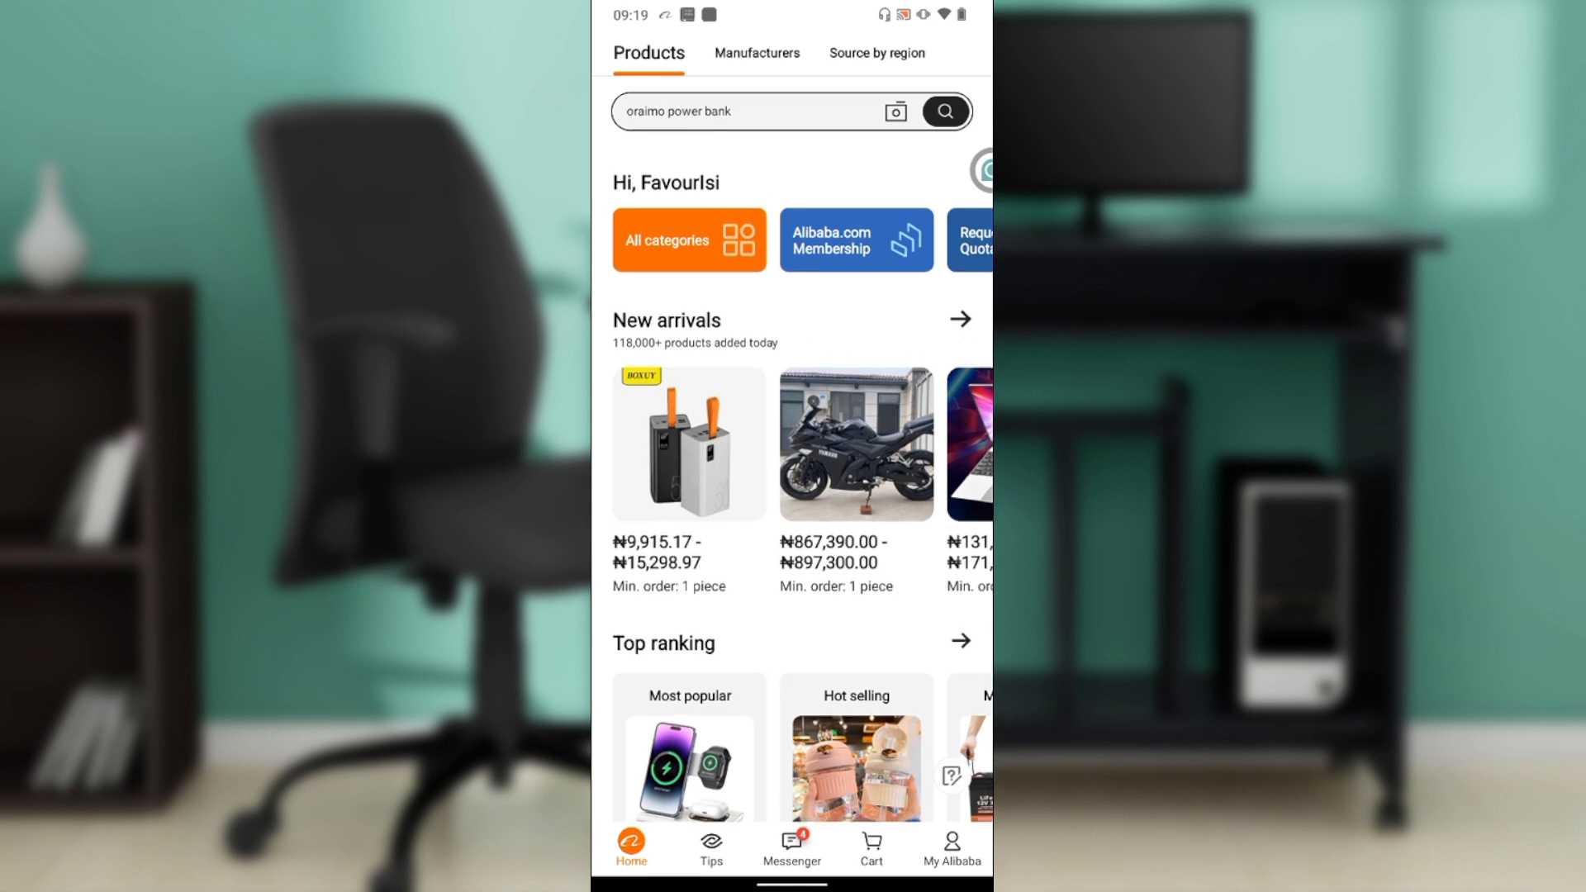
text(shipping agent south africa)
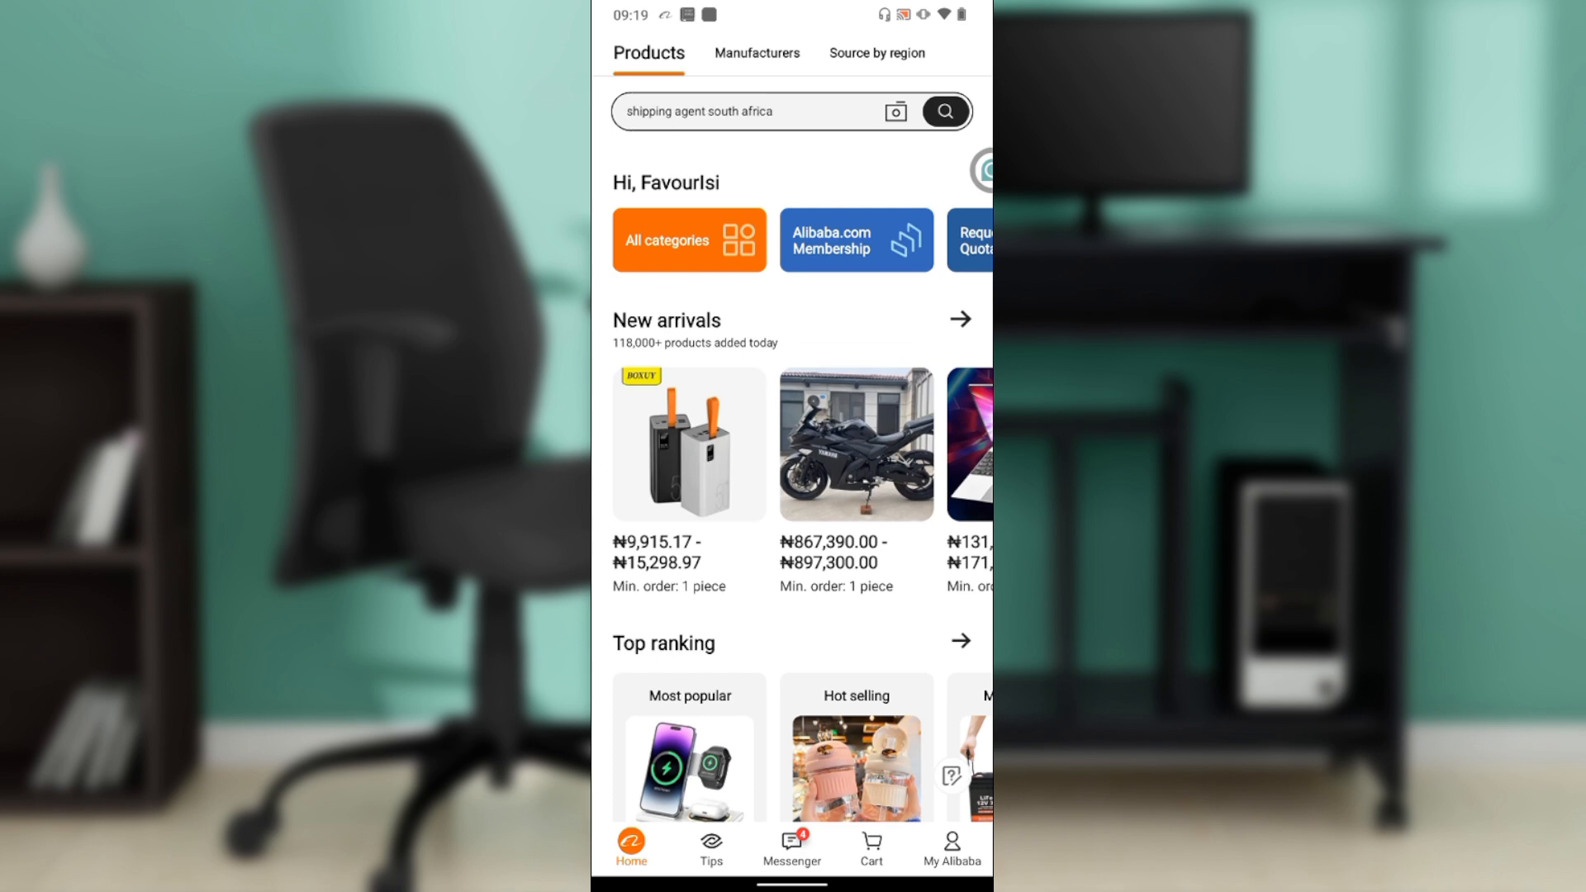
text(plastic bottles 50 ml)
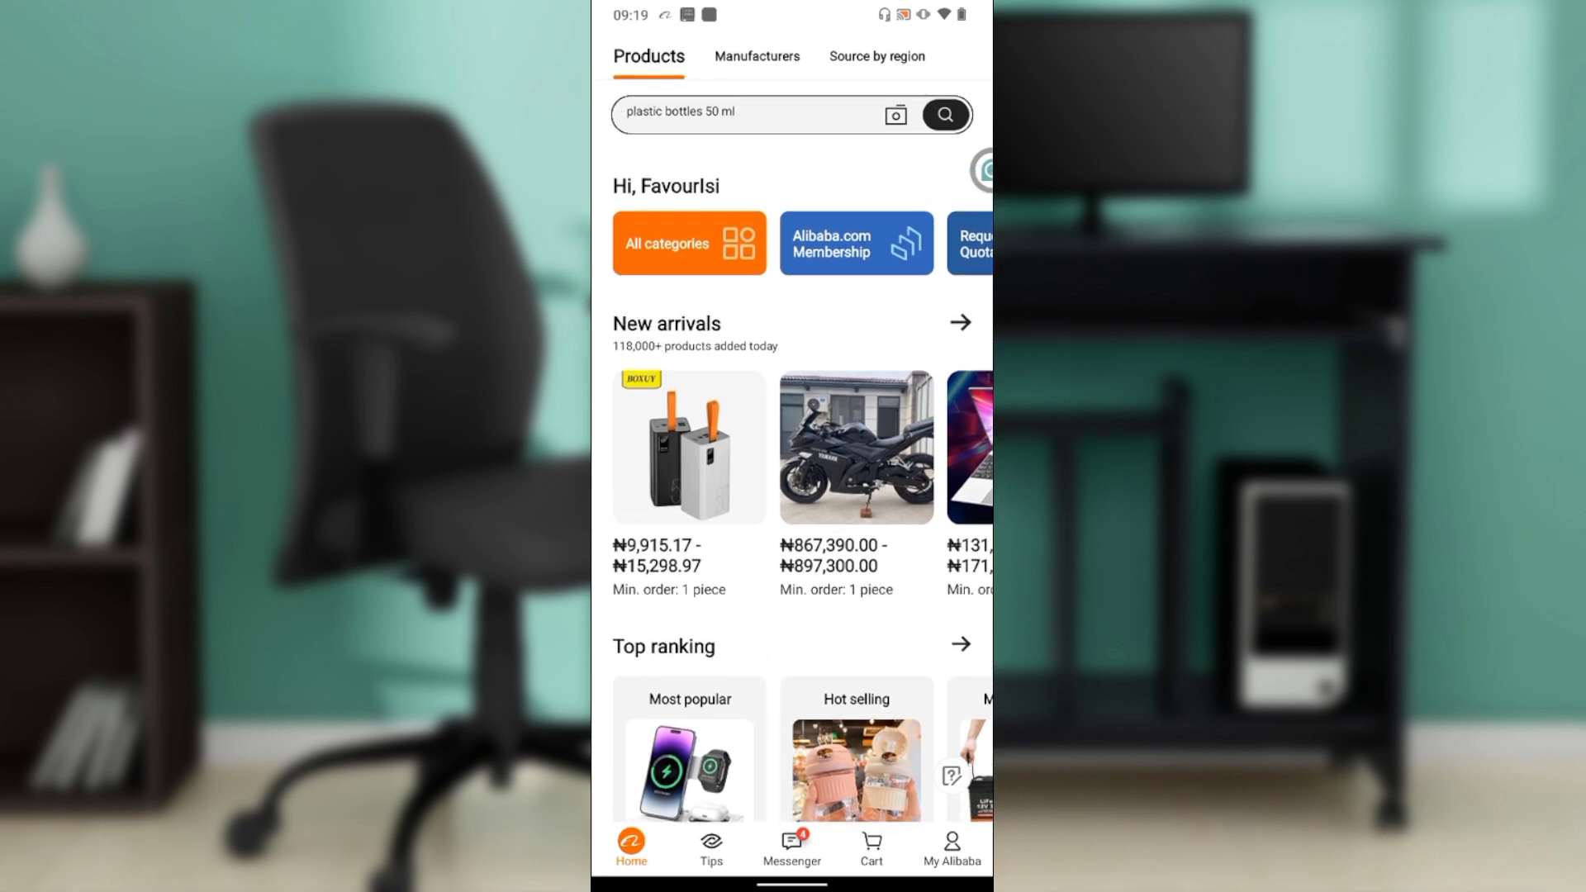
text(oraimo power bank)
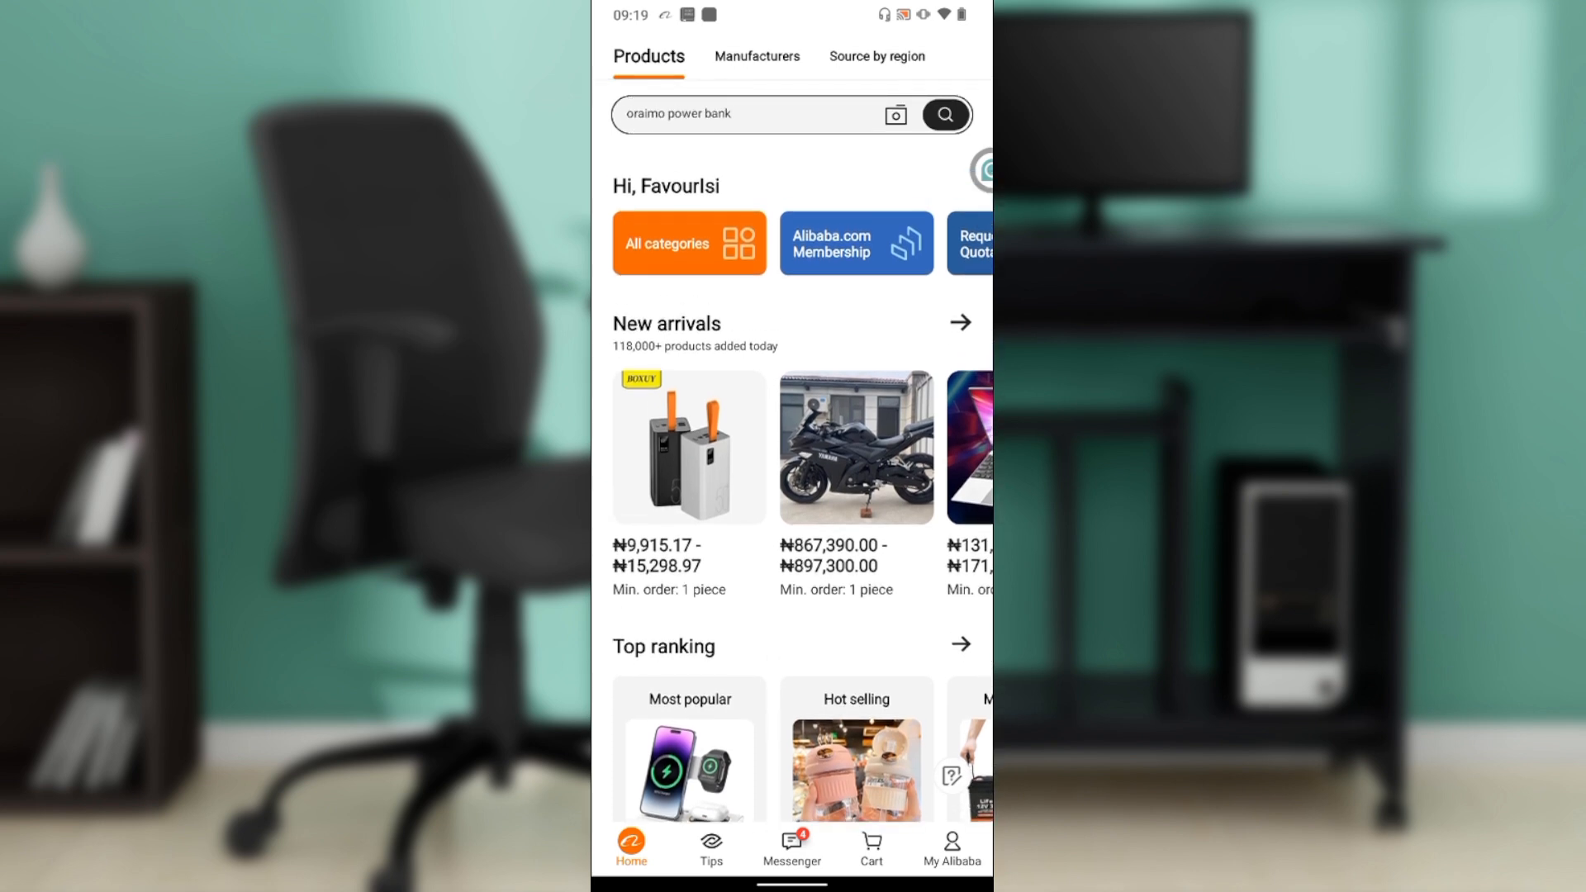
text(shipping agent south africa)
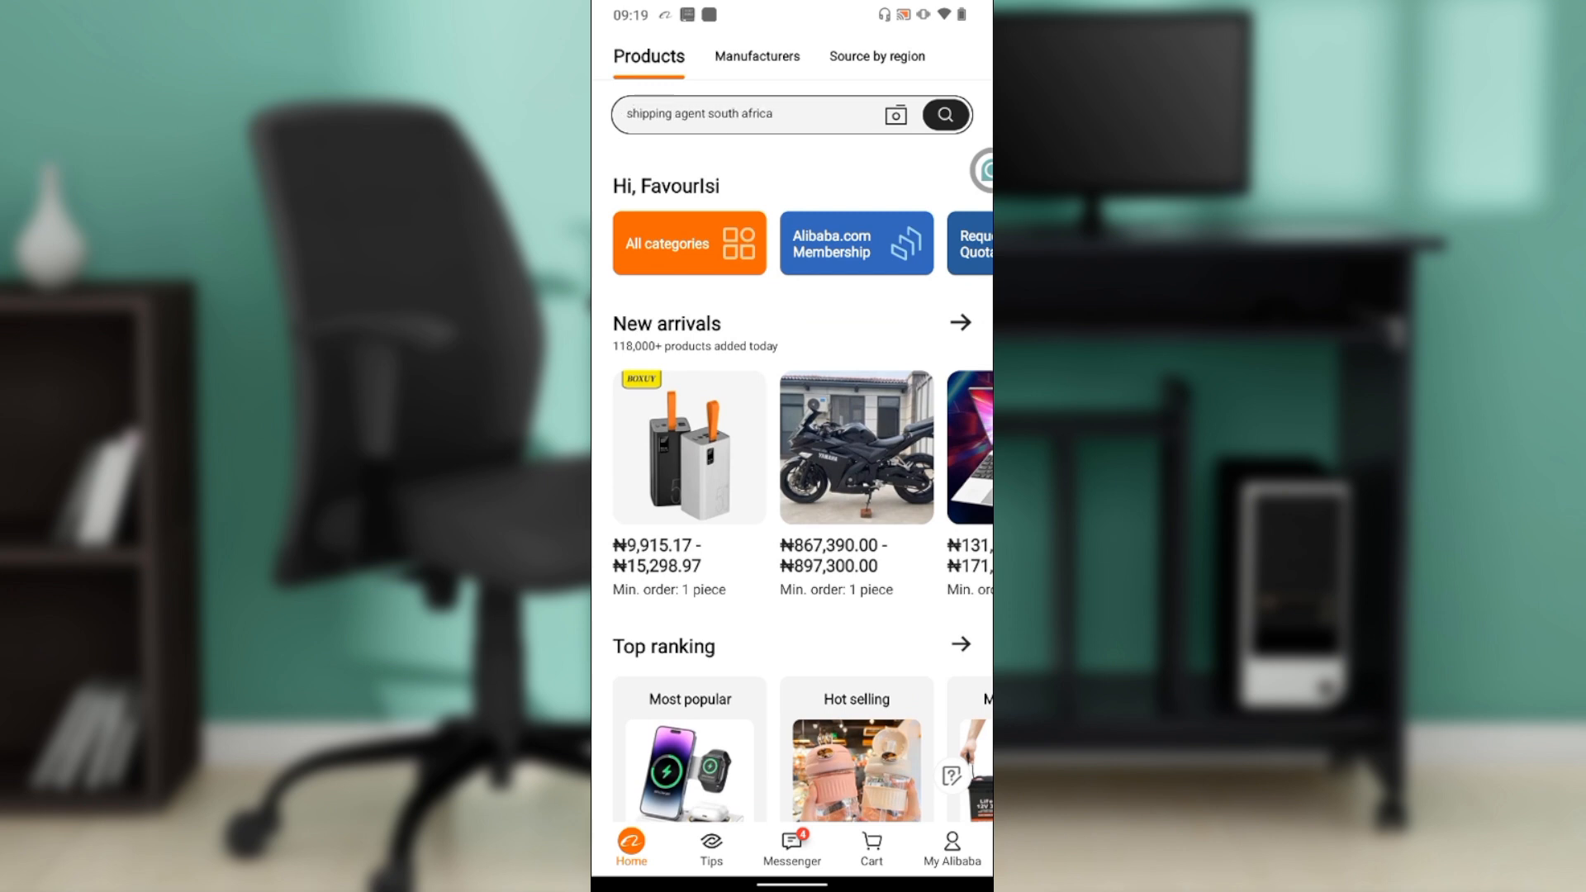
text(plastic bottles 50 ml)
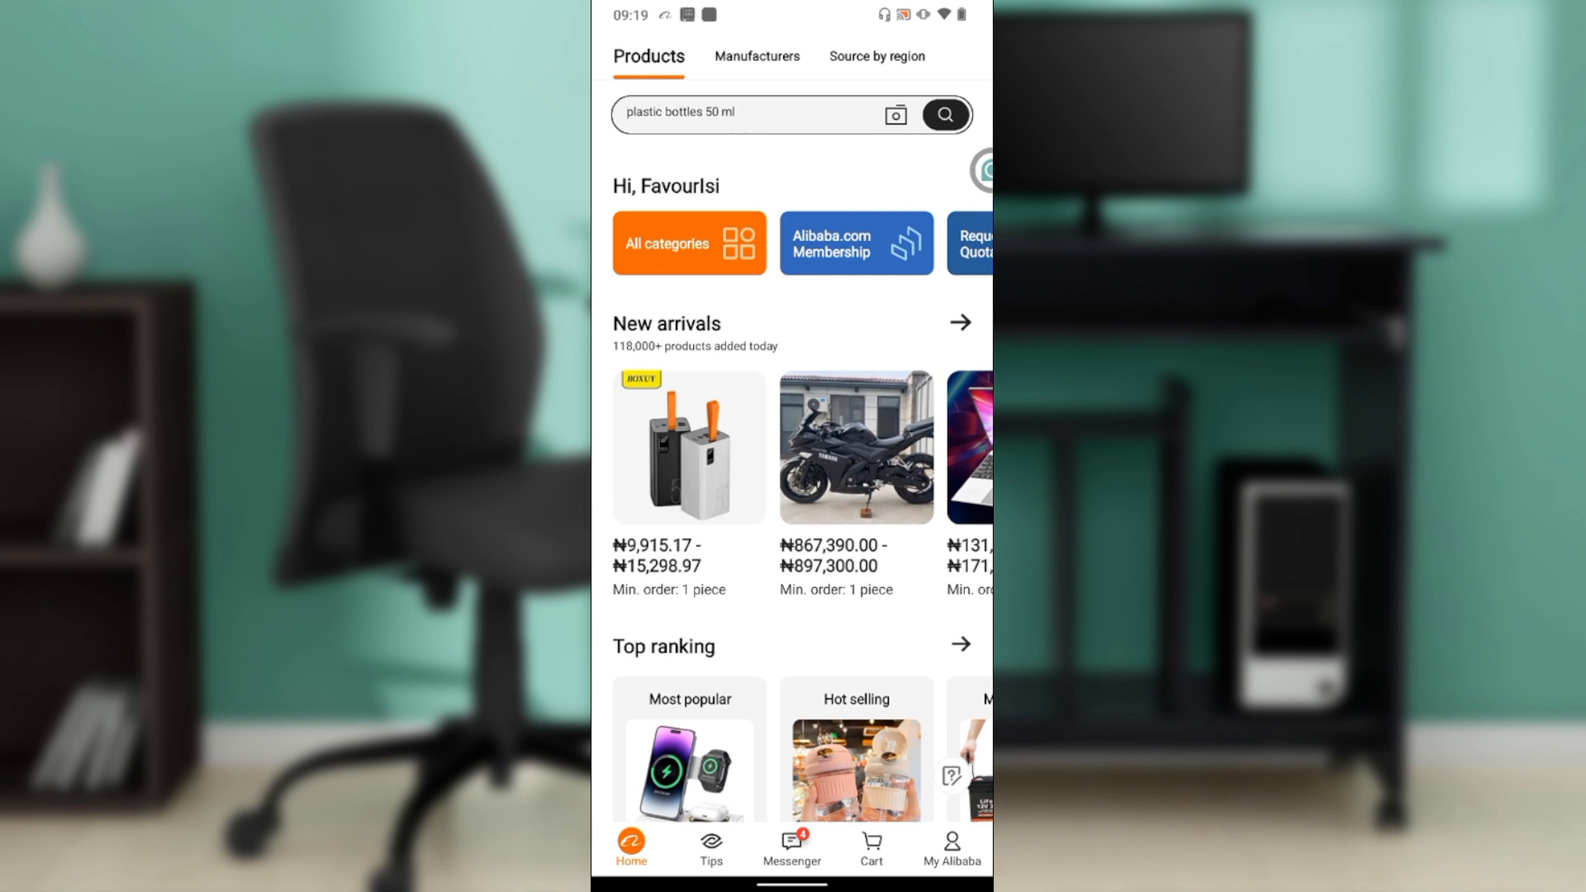
text(oraimo power bank)
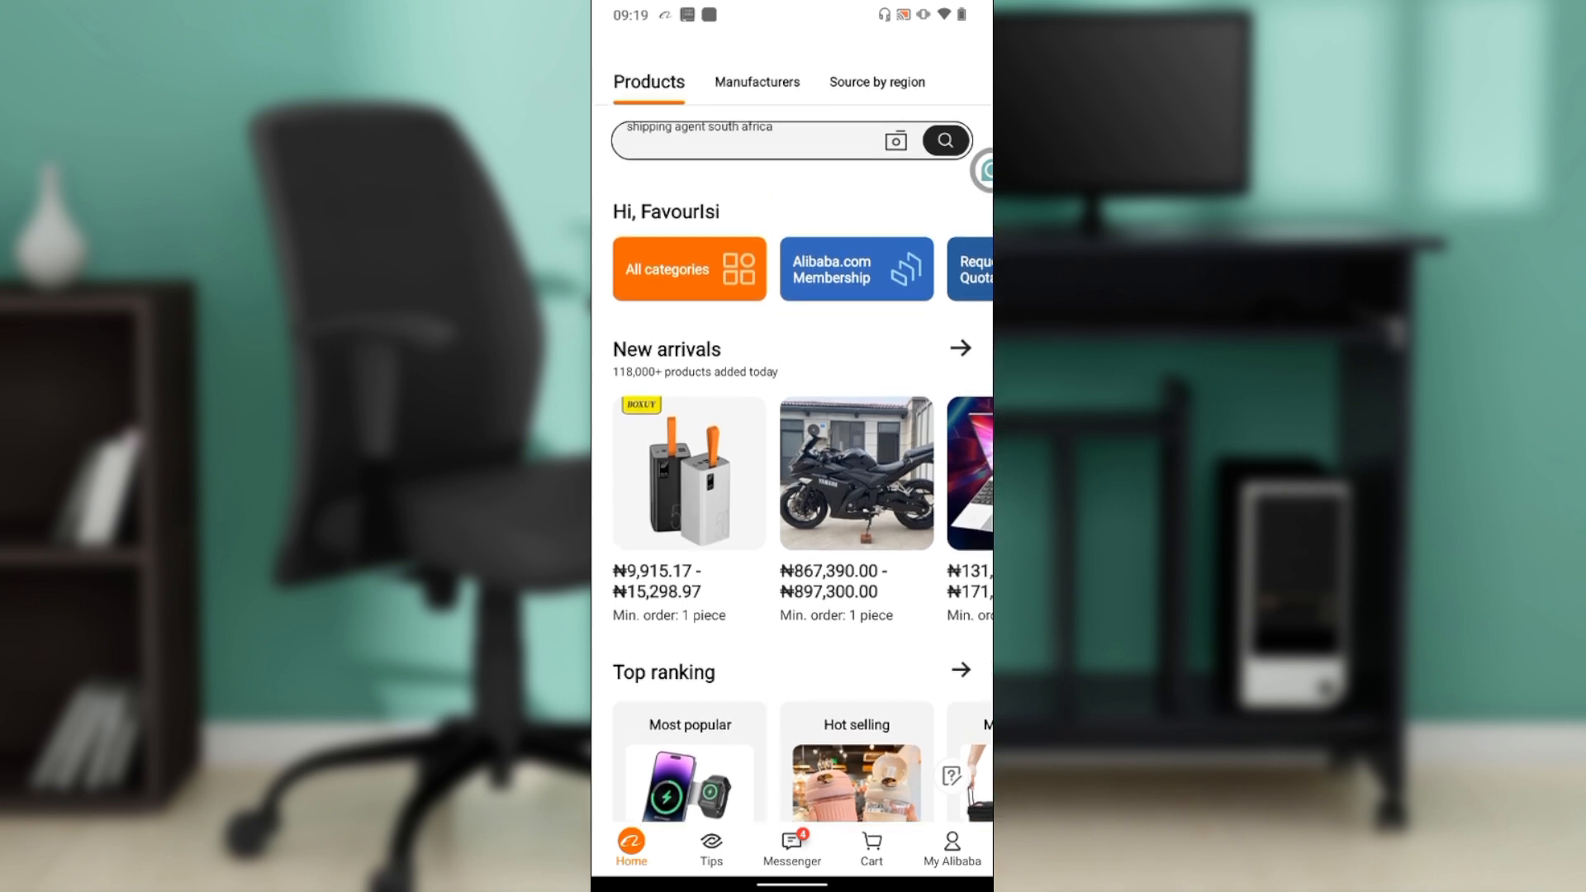
text(plastic bottles 50 ml)
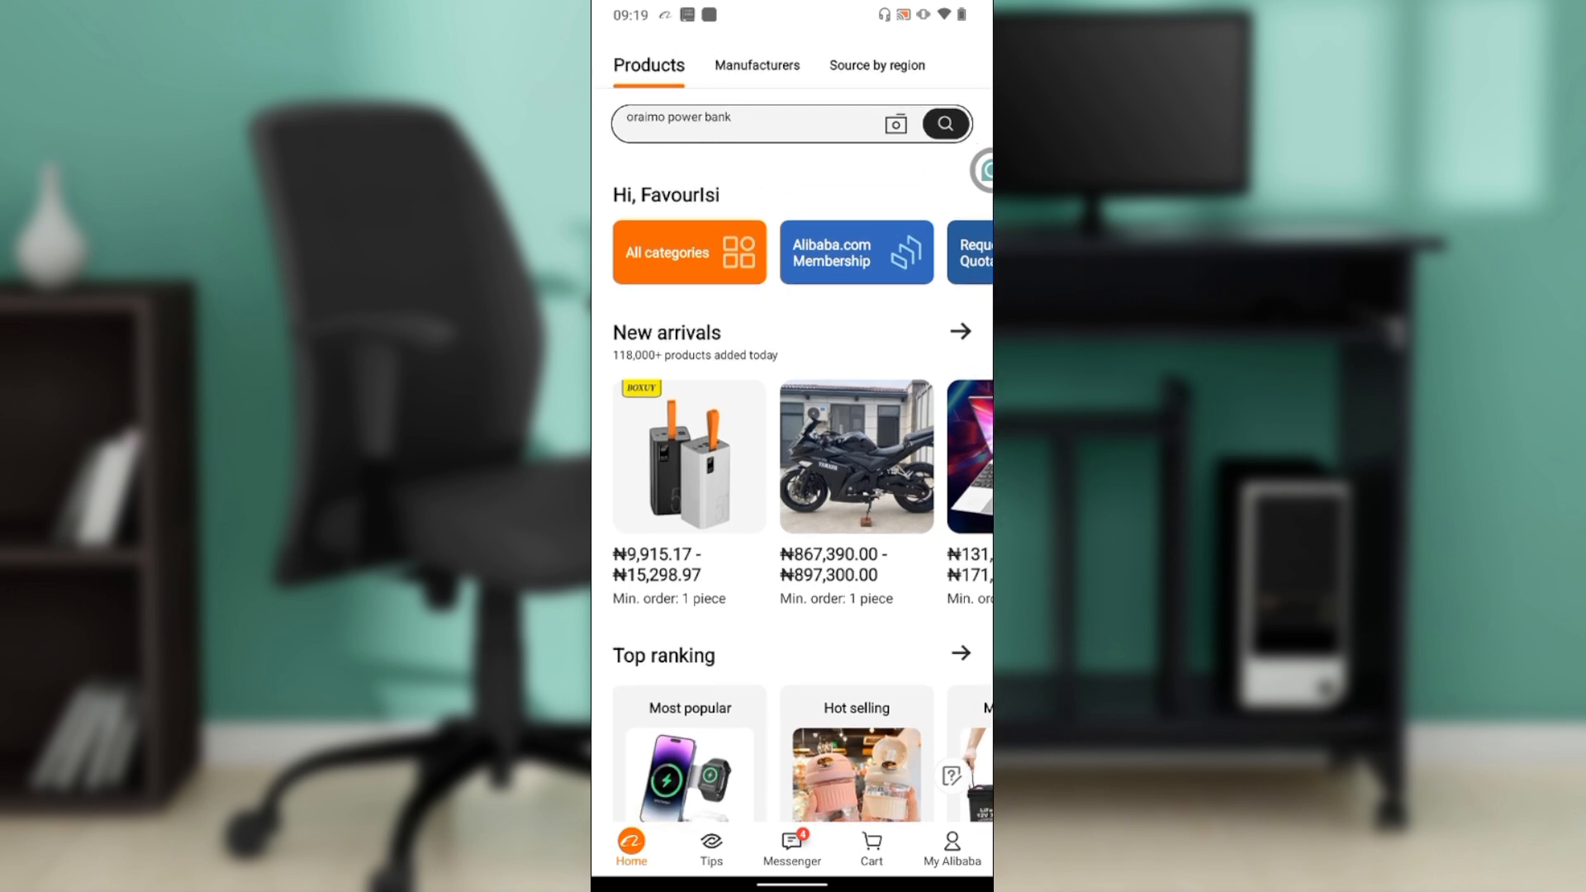
text(shipping agent south africa)
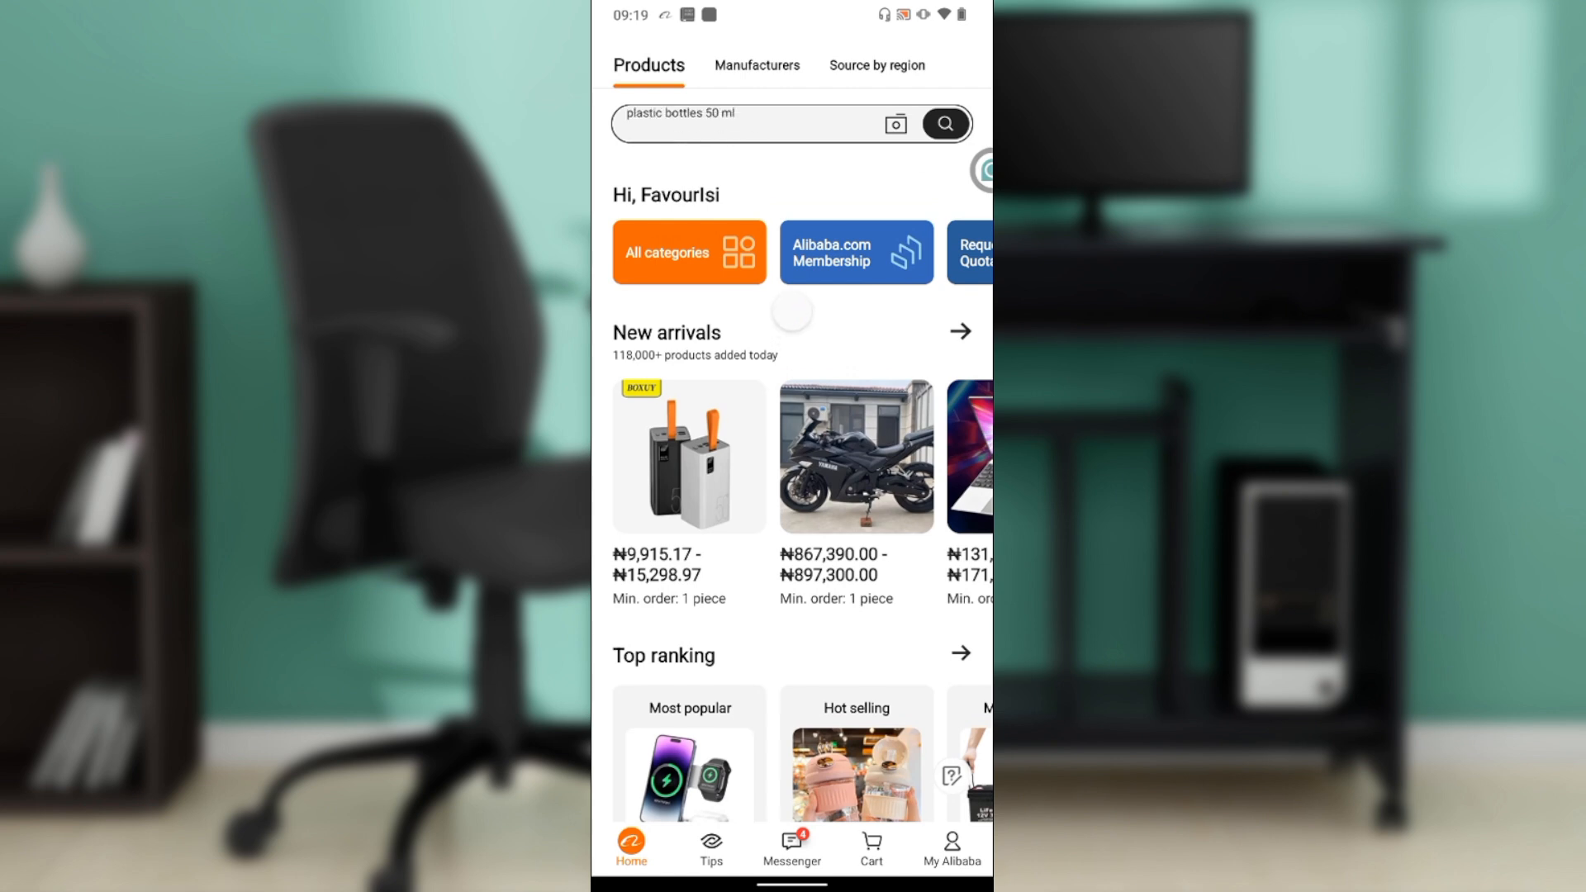
text(oraimo power bank)
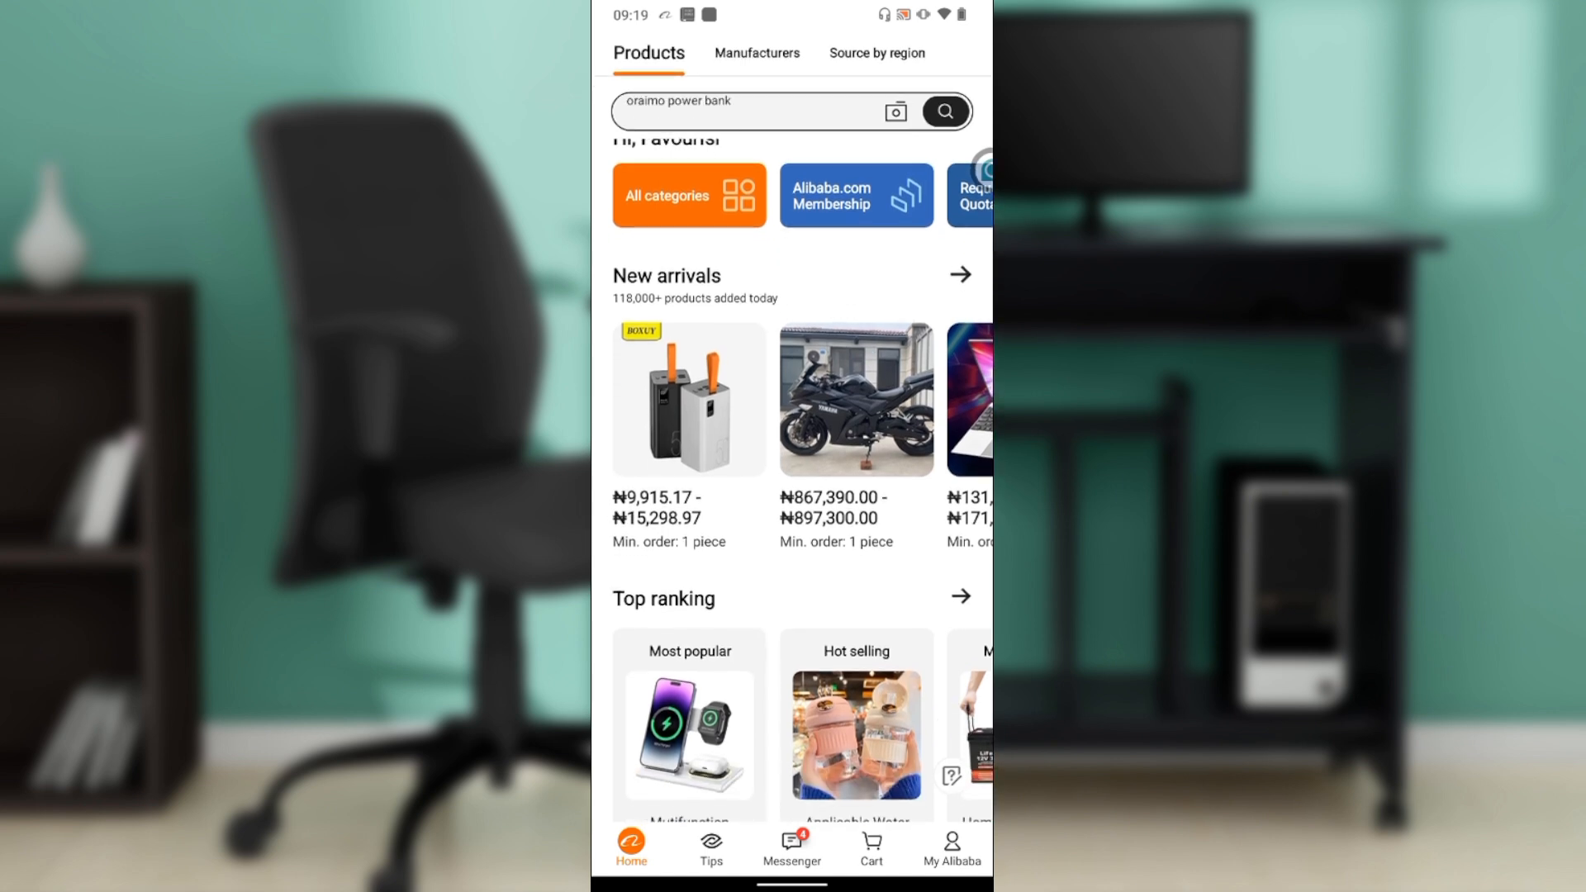
text(shipping agent south africa)
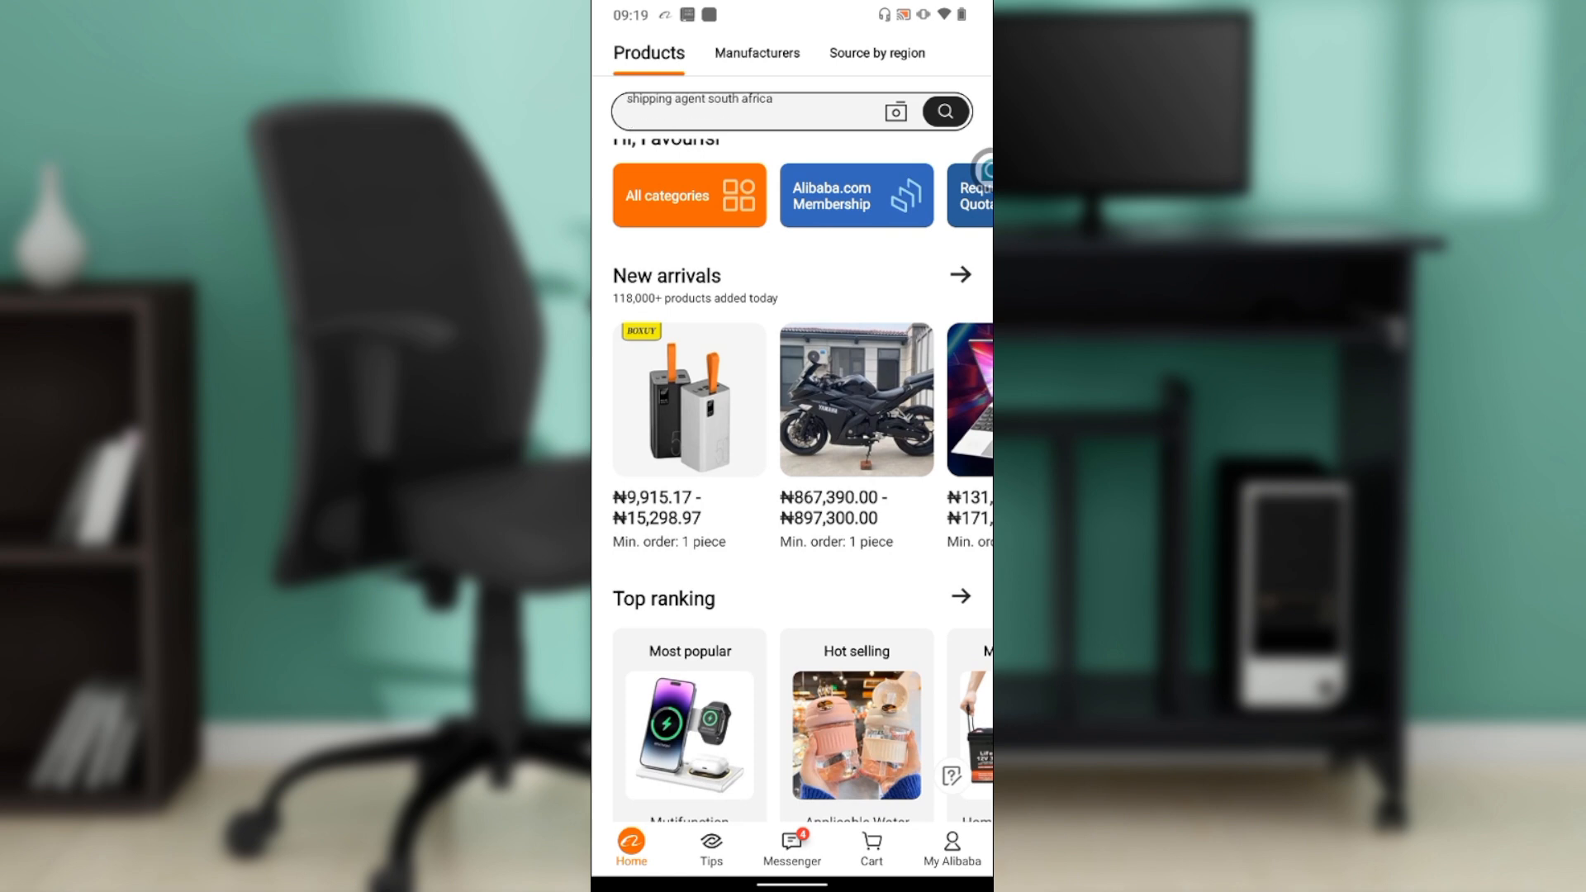
text(plastic bottles 50 ml)
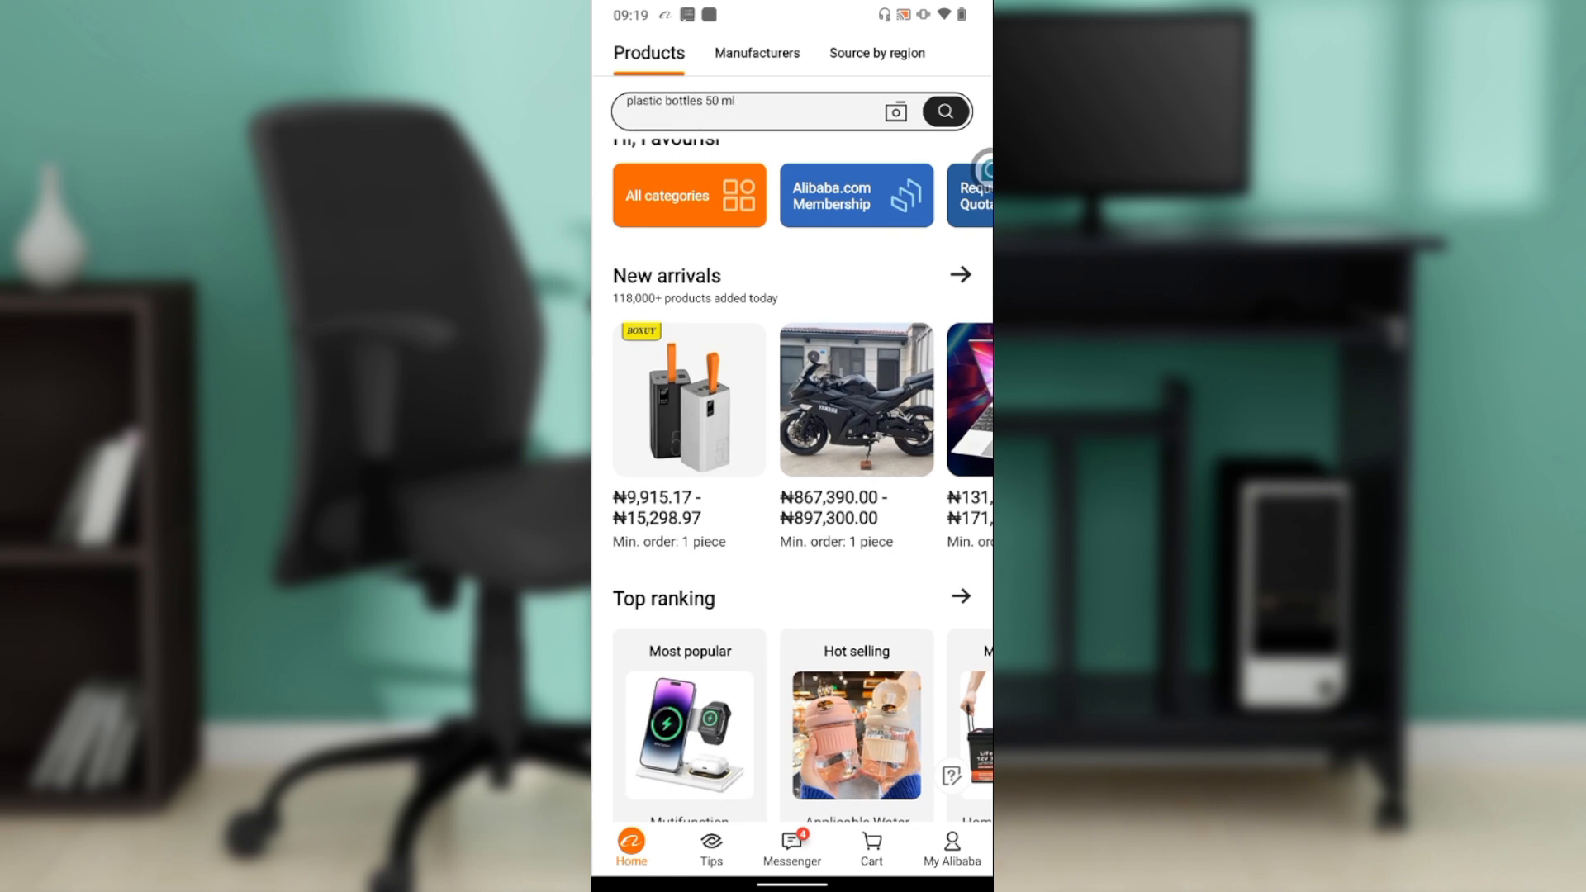
text(oraimo power bank)
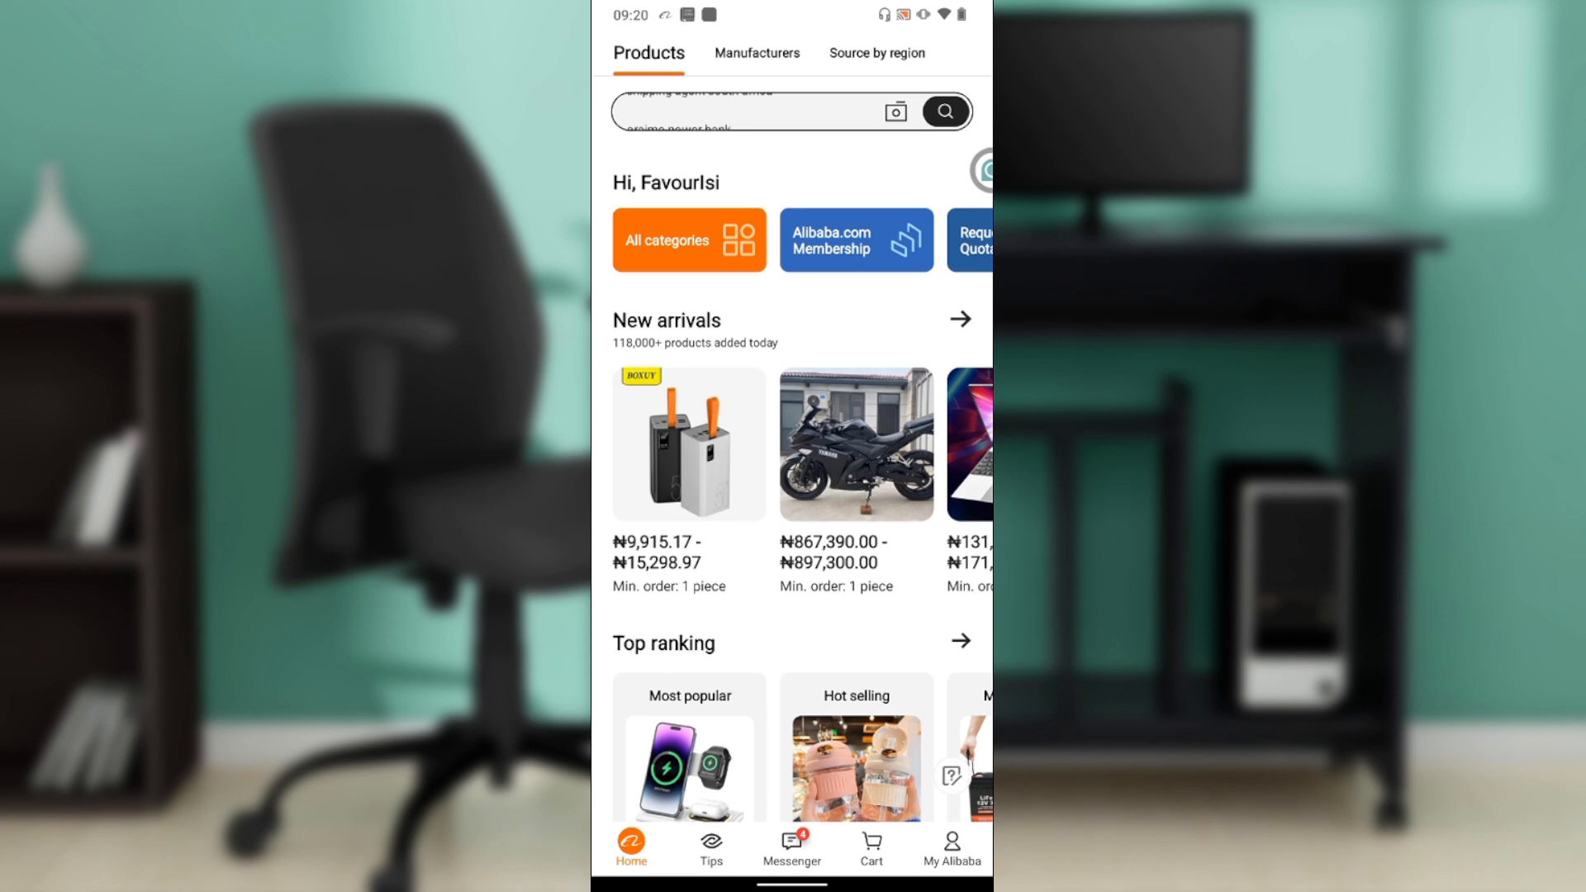
scroll(down, 3)
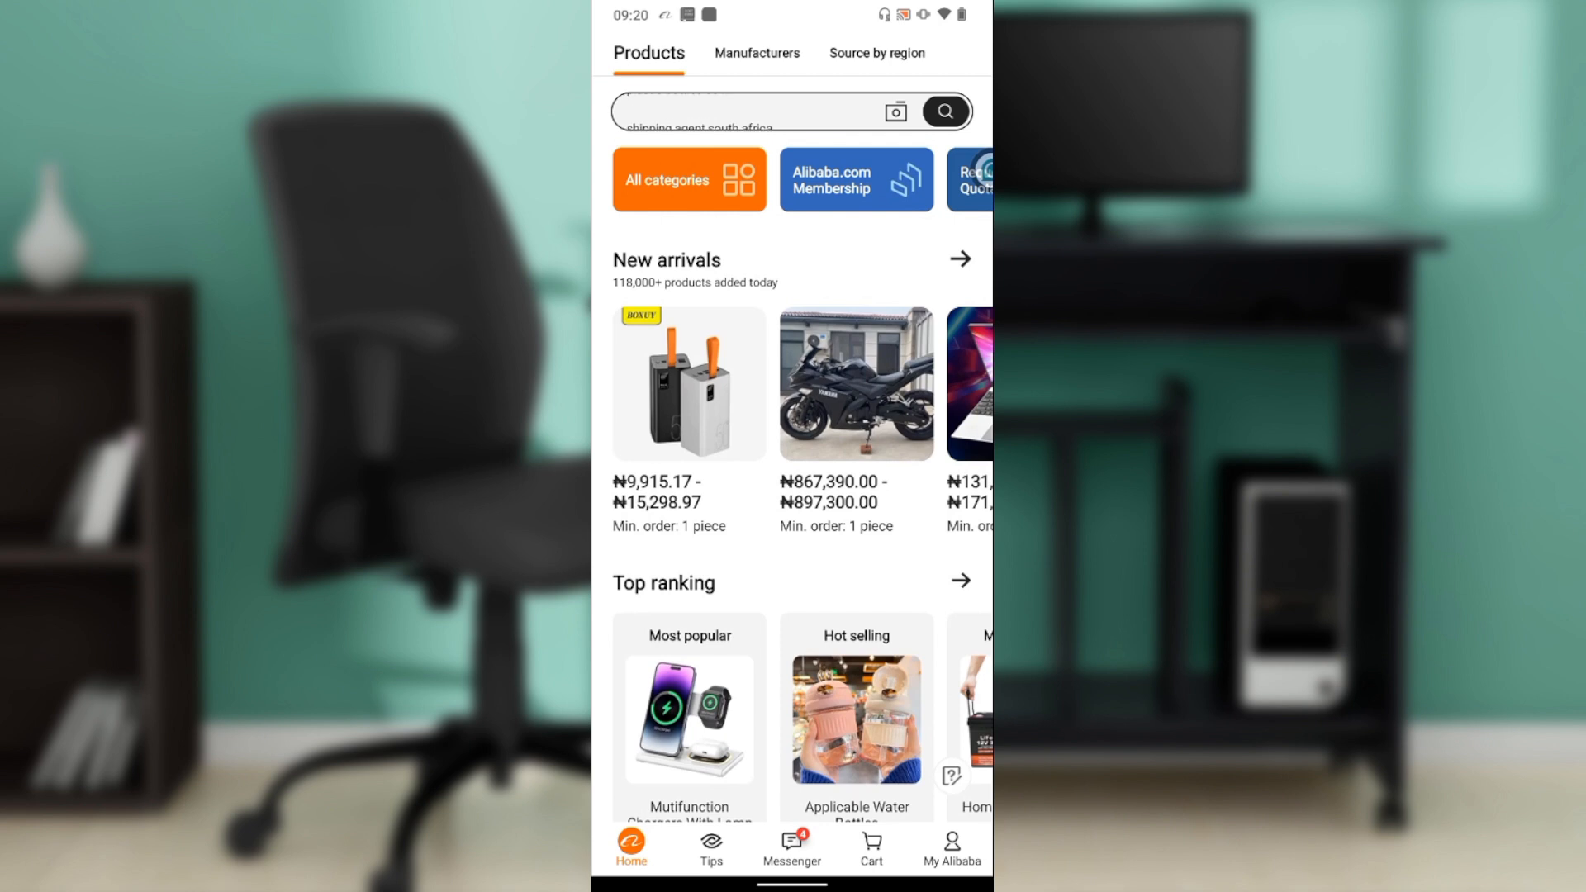
text(plastic bottles 50 ml)
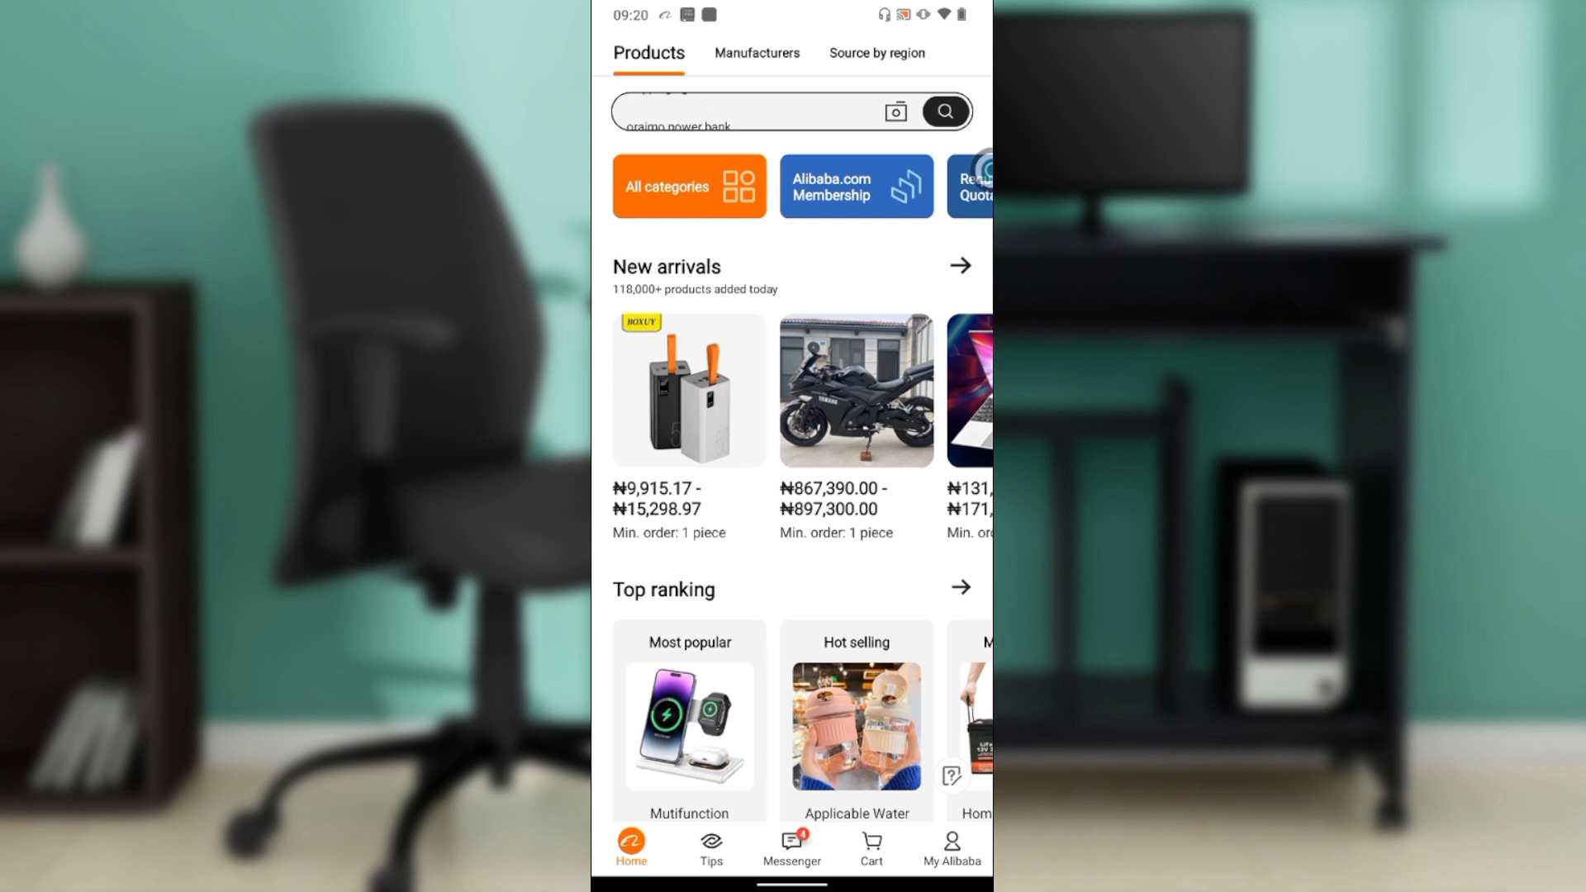
text(shipping agent south africa)
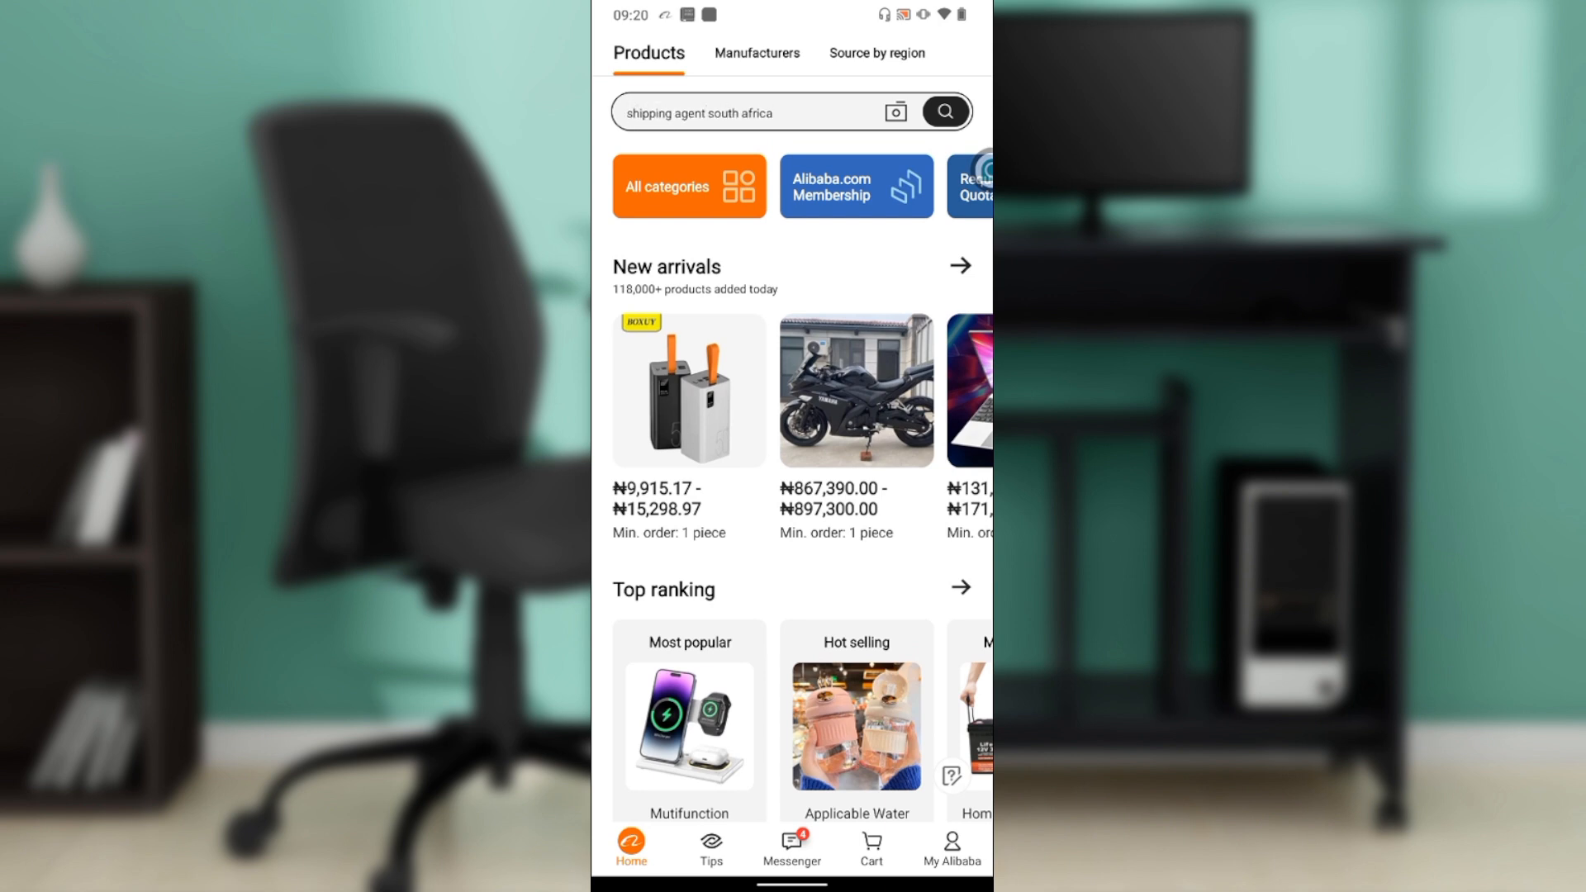
text(plastic bottles 50 ml)
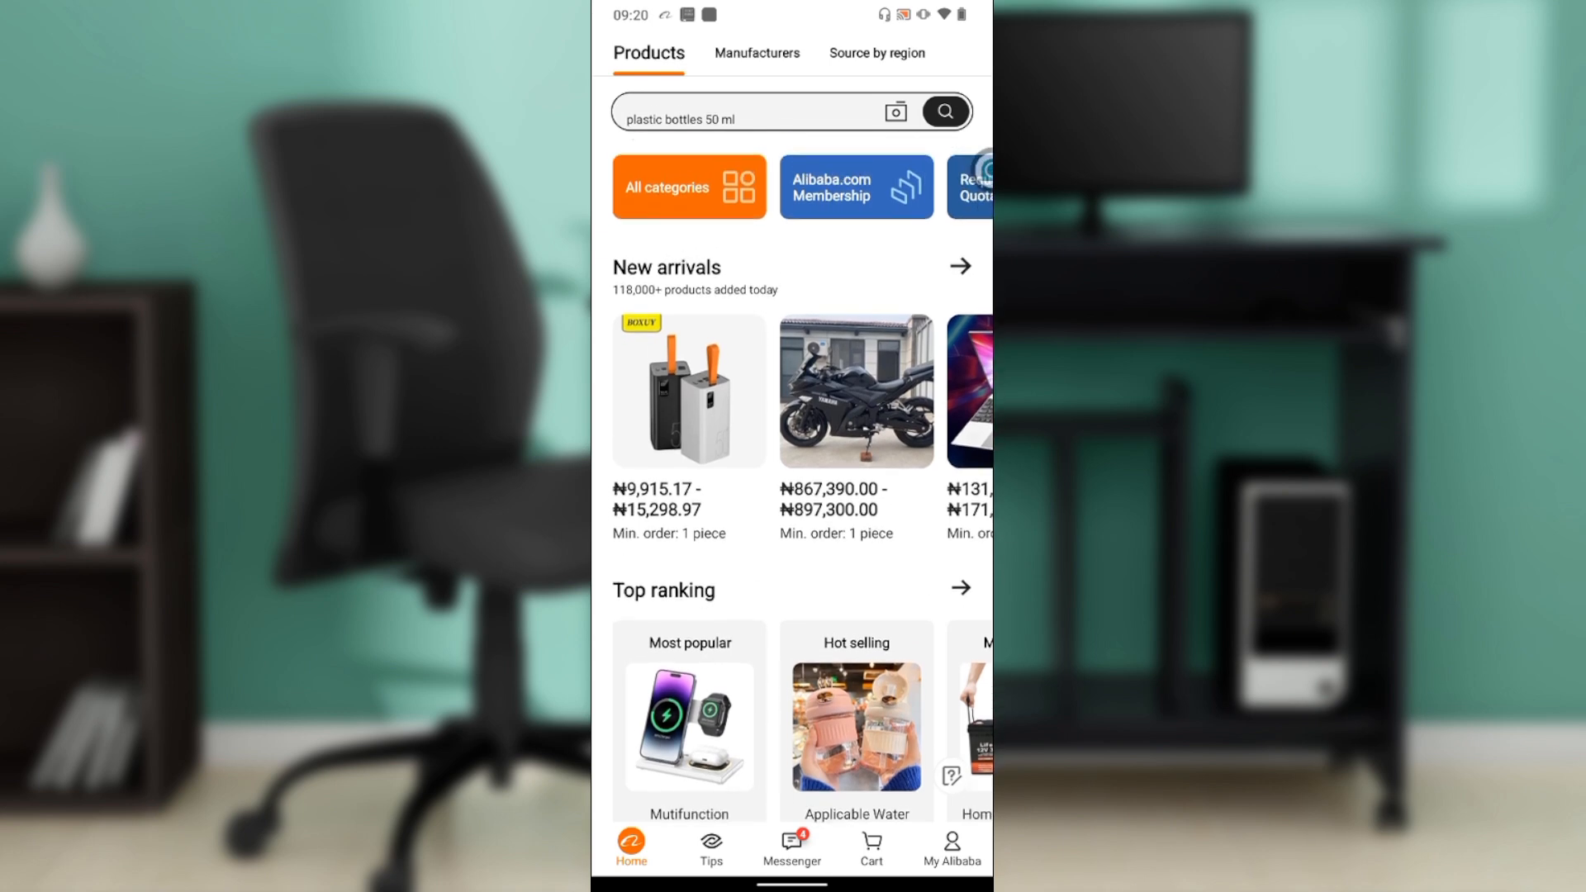
text(oraimo power bank)
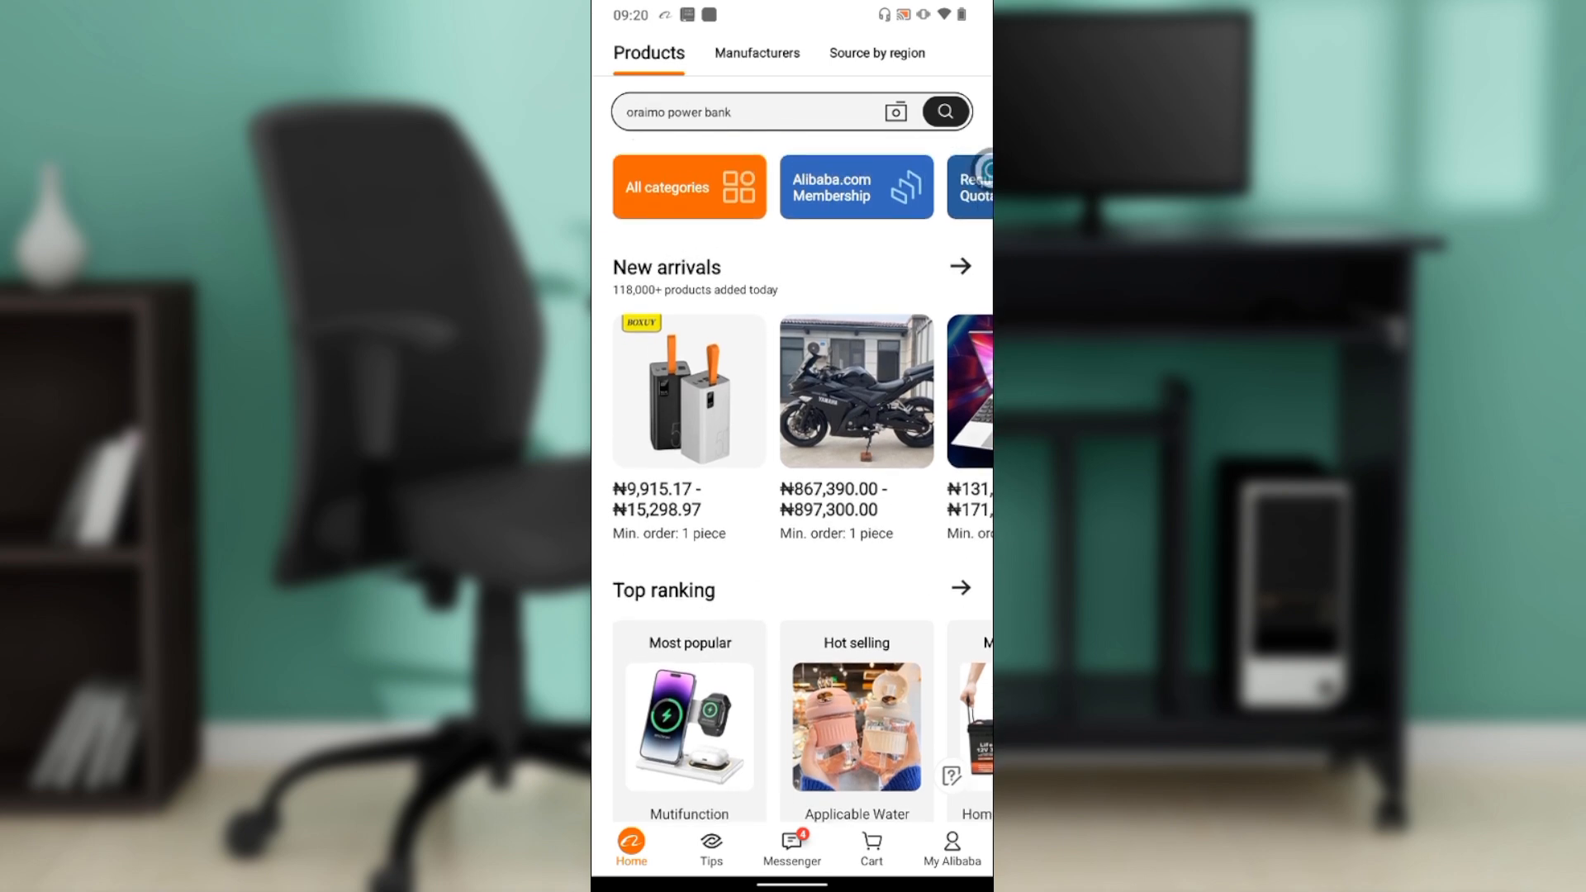
text(shipping agent south africa)
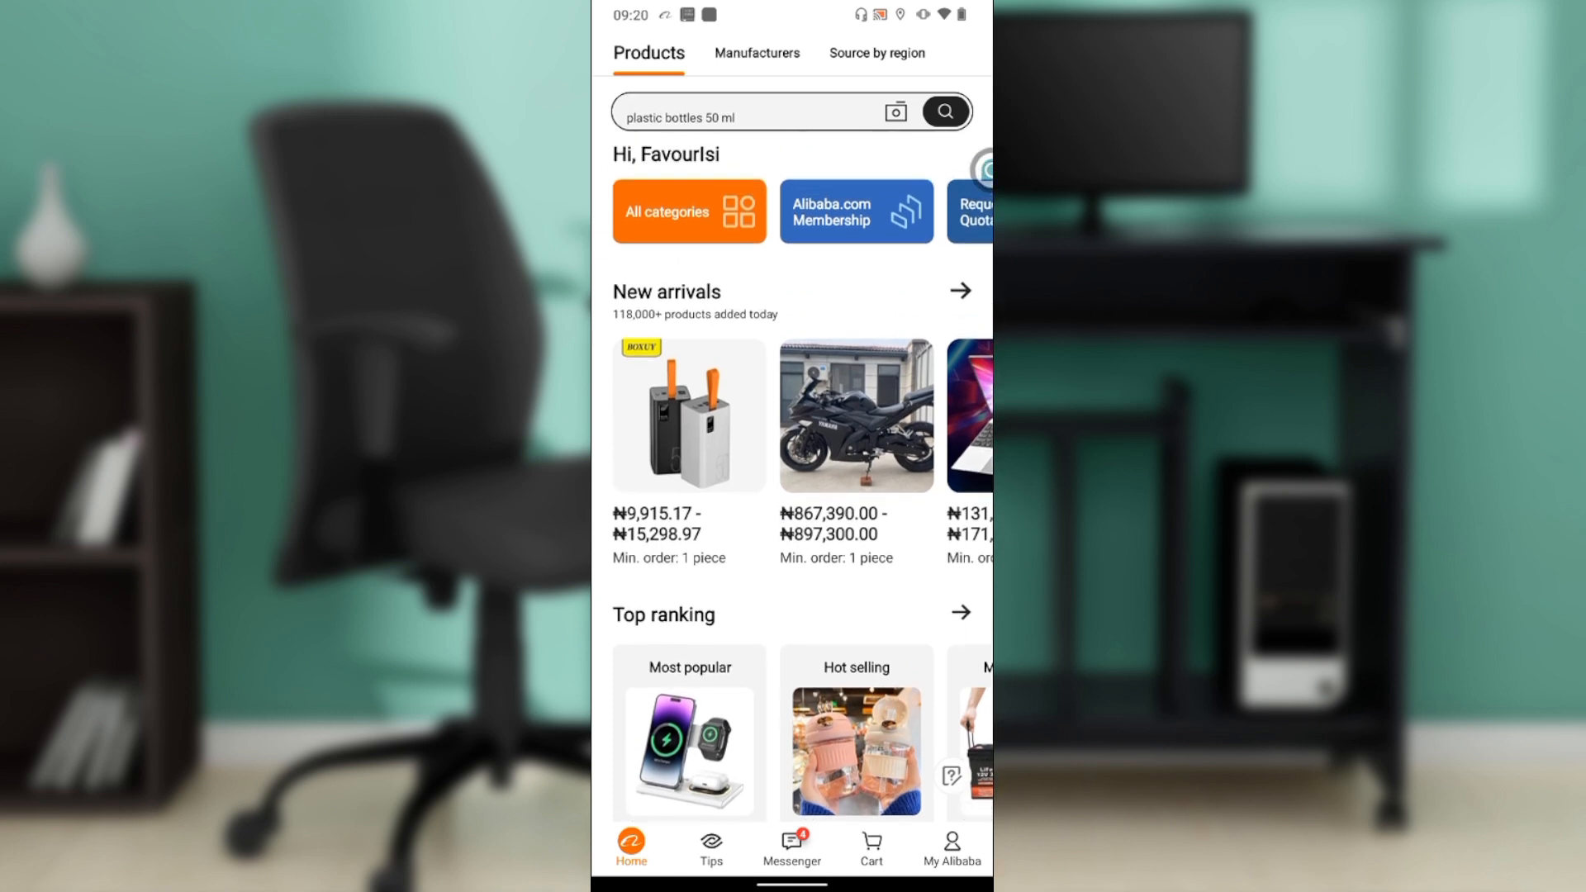
text(oraimo power bank)
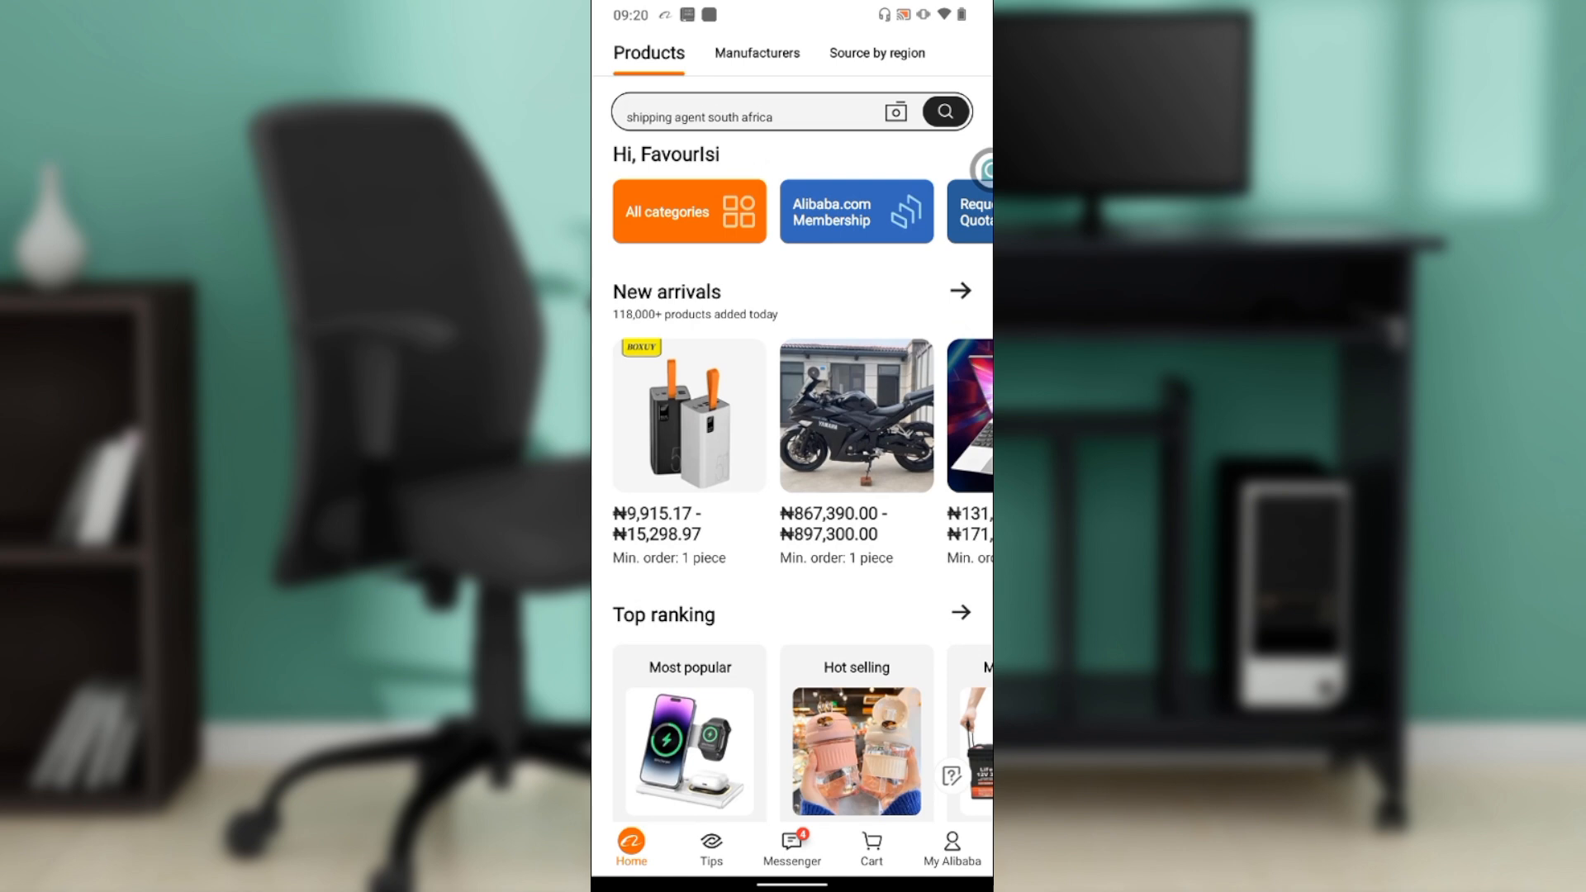
text(plastic bottles 50 ml)
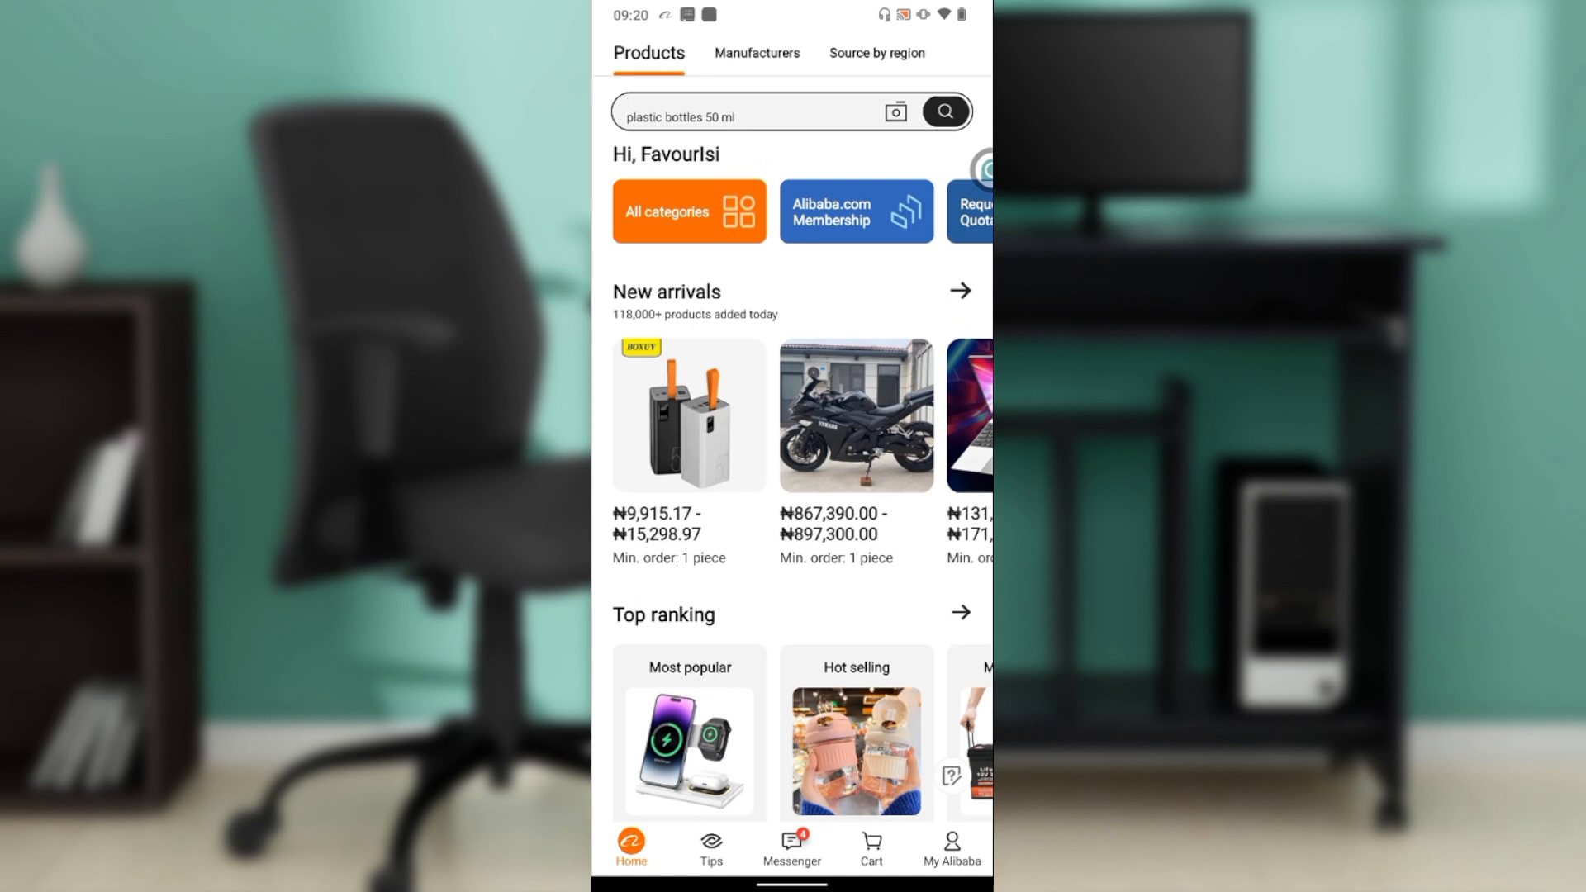
text(oraimo power bank)
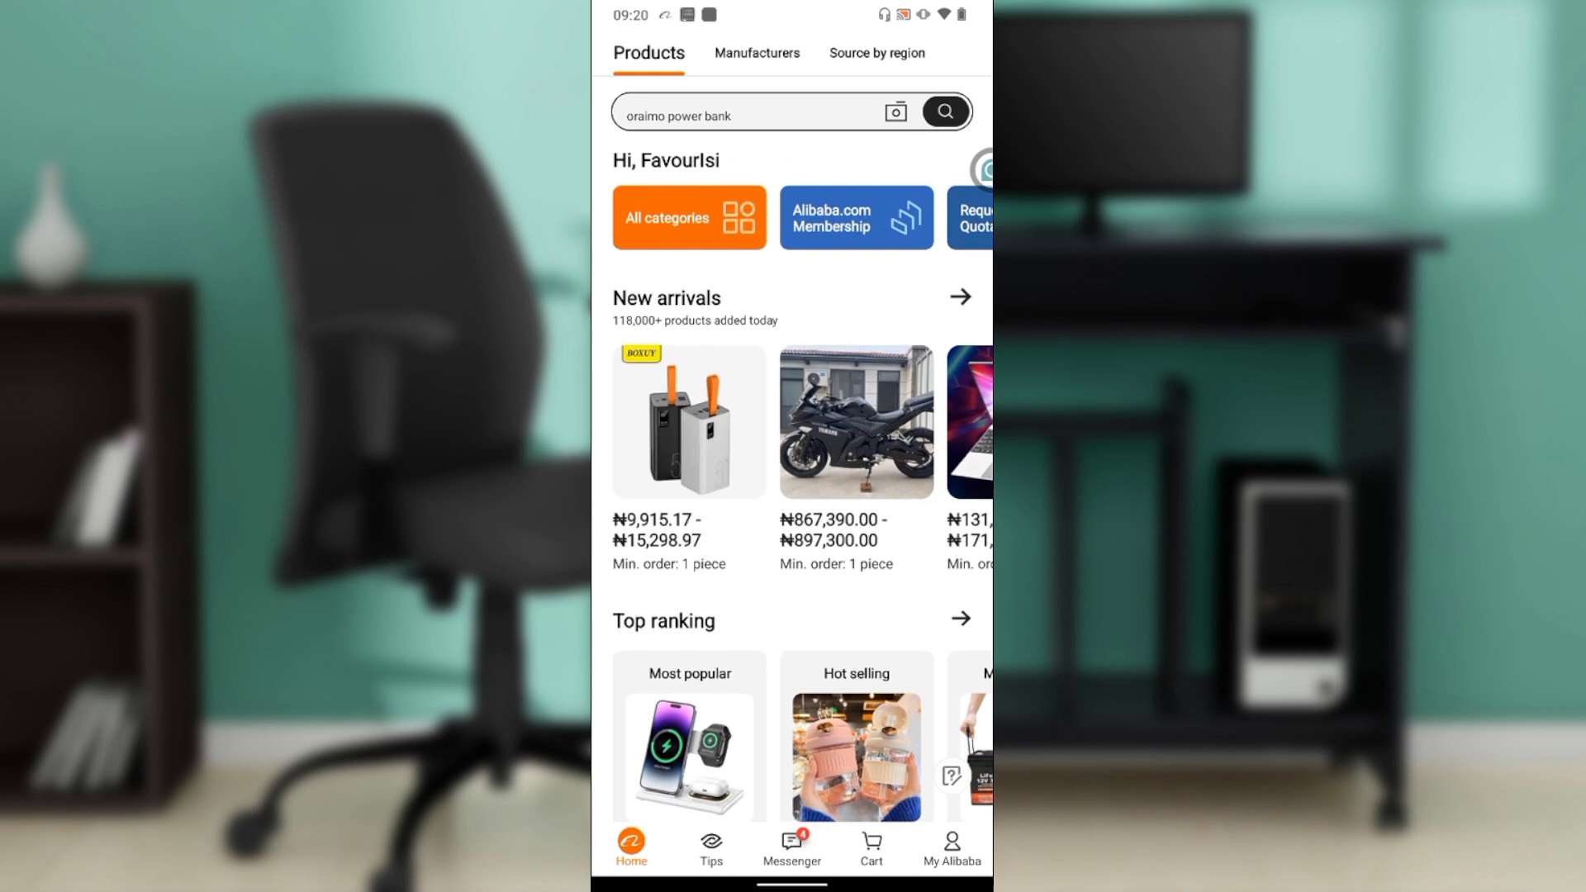
text(shipping agent south africa)
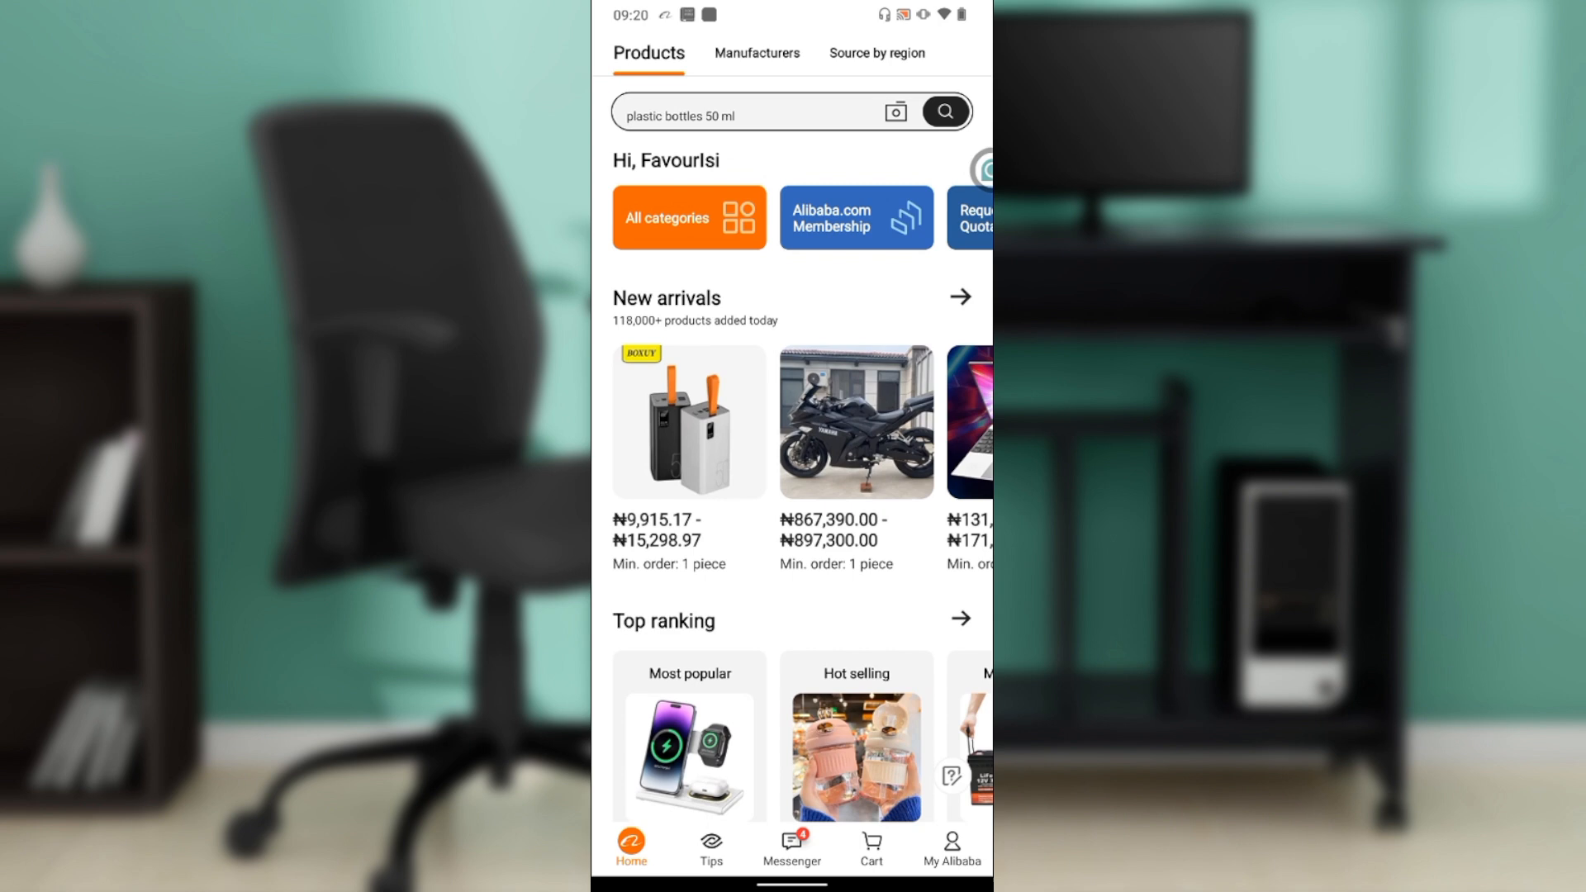
text(oraimo power bank)
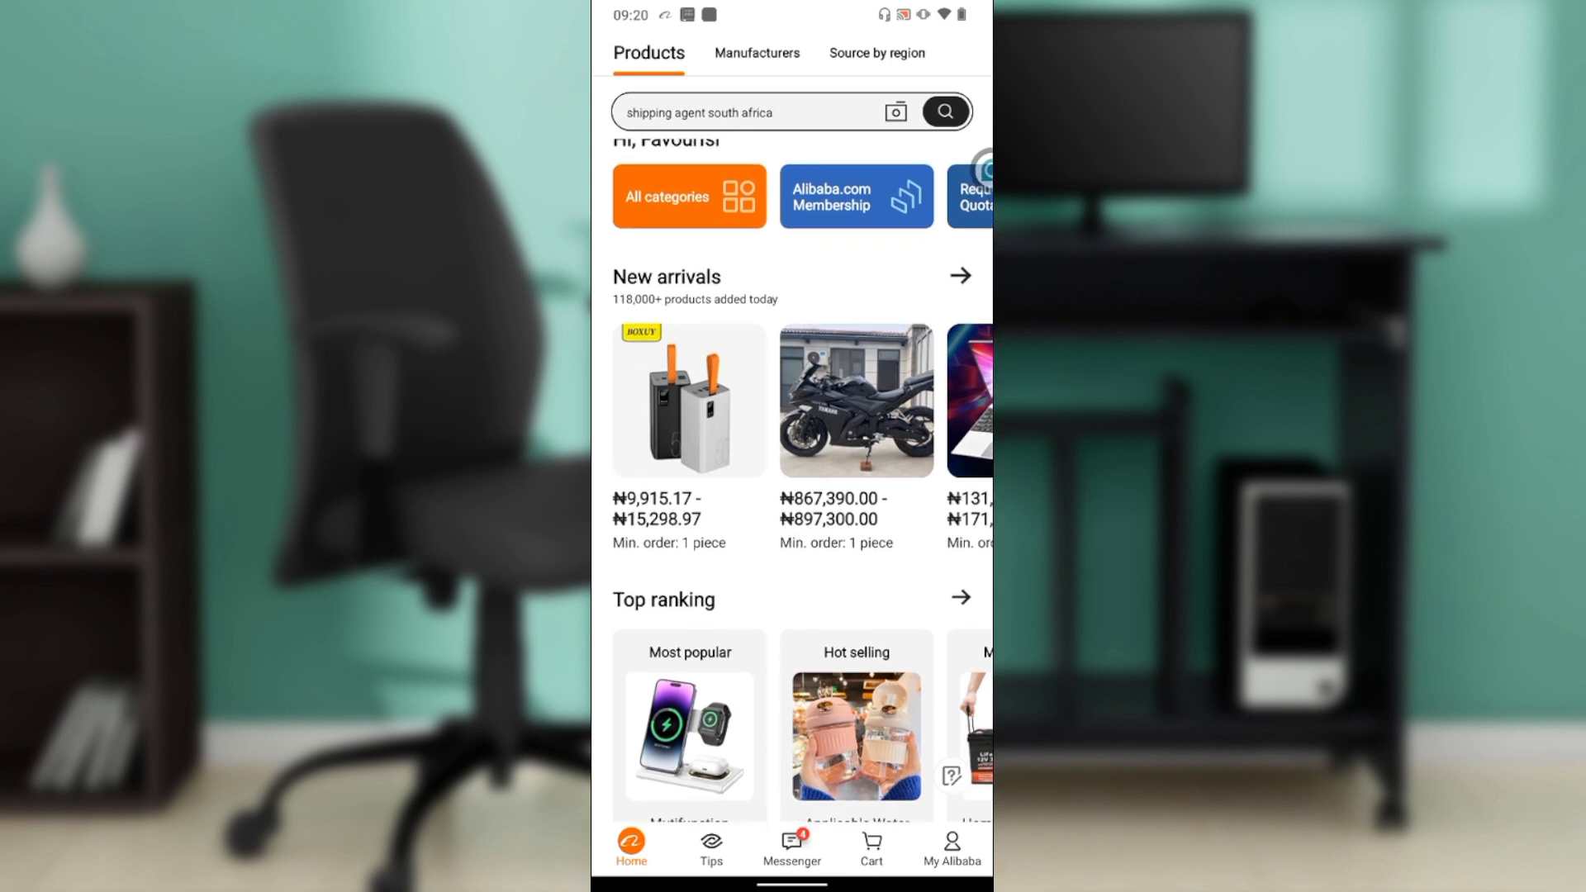
text(plastic bottles 50 ml)
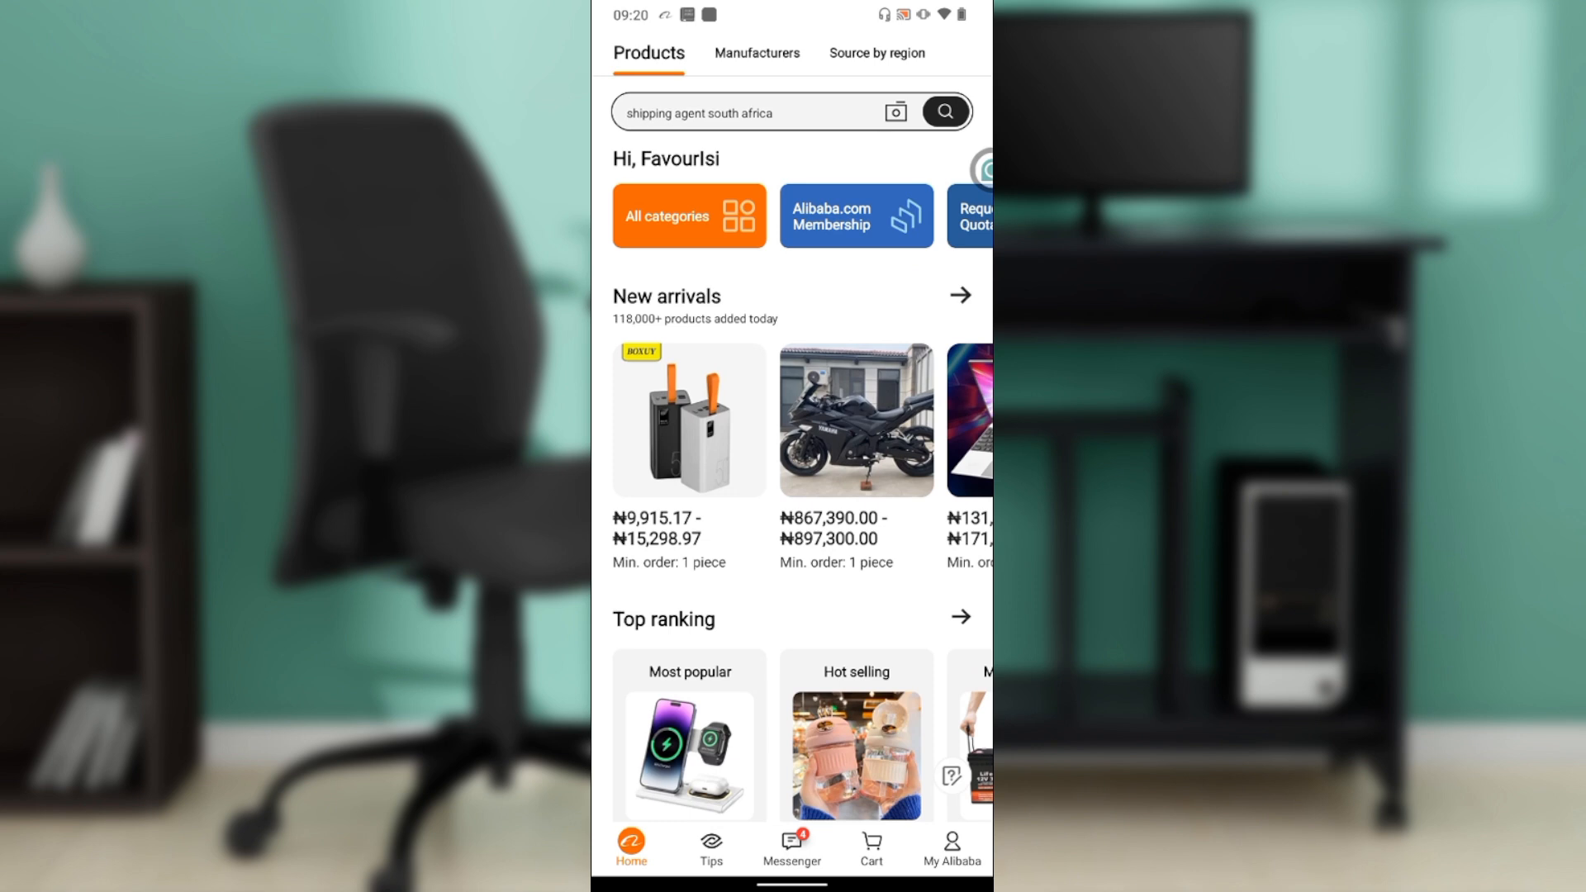
text(plastic bottles 50 ml)
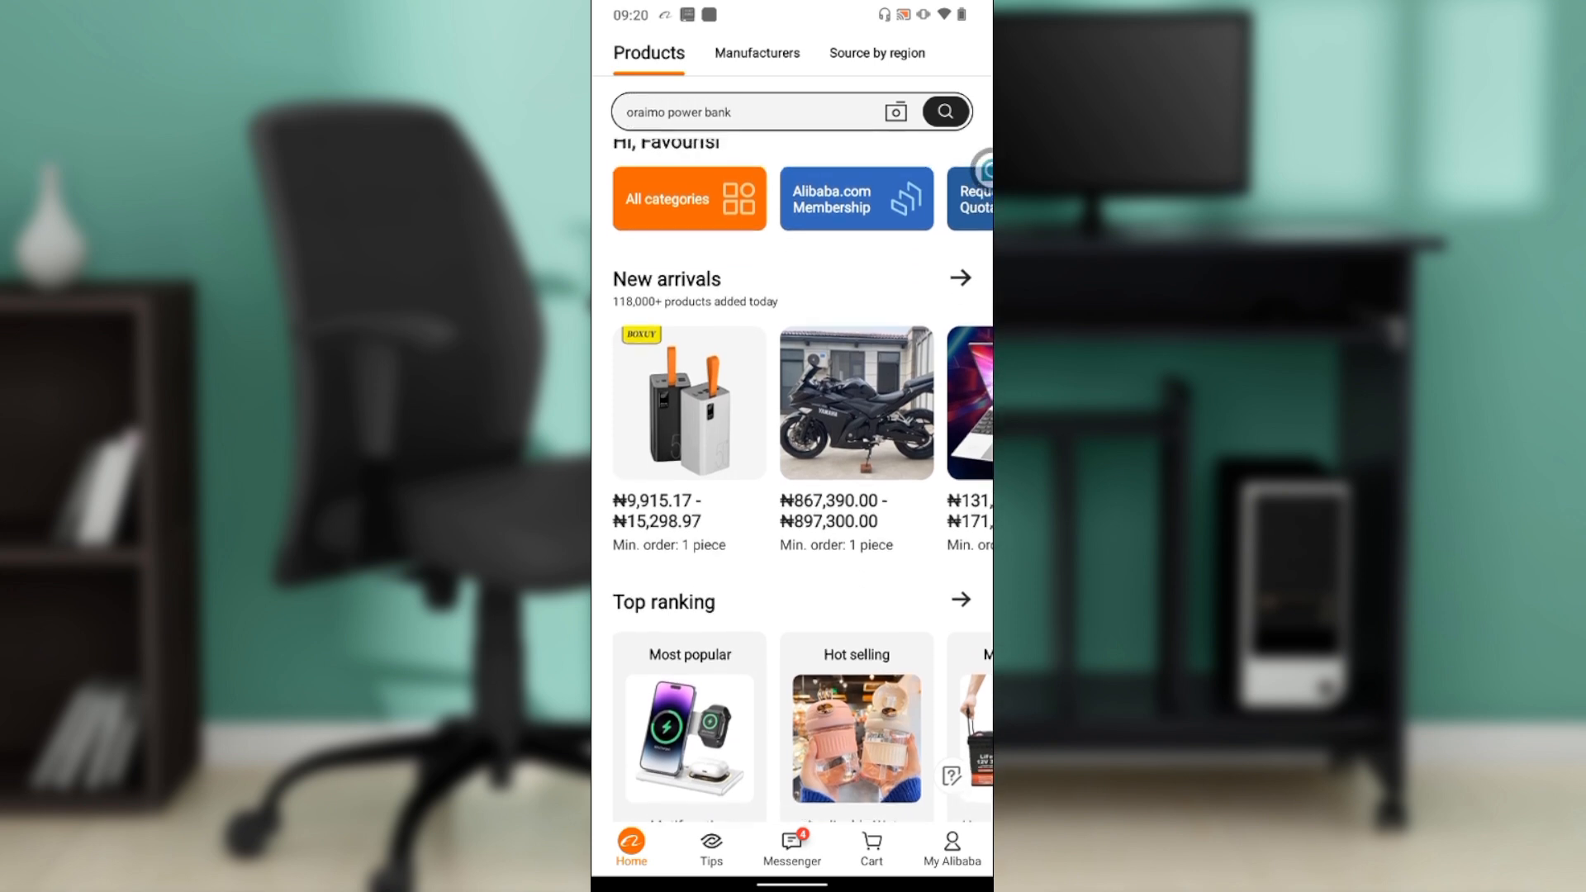
text(shipping agent south africa)
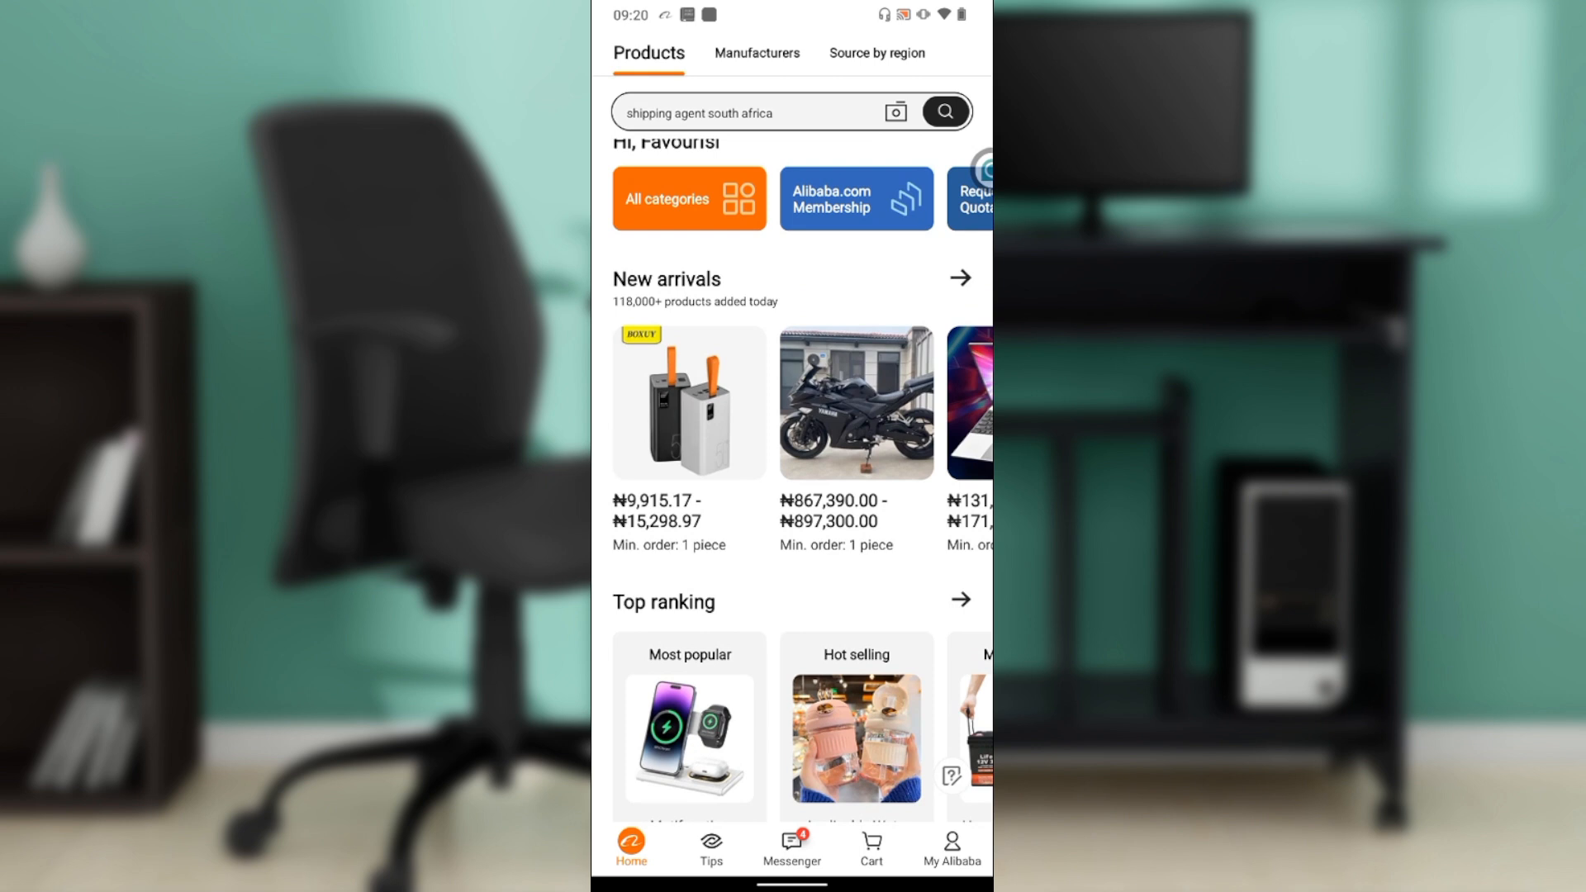
text(plastic bottles 50 ml)
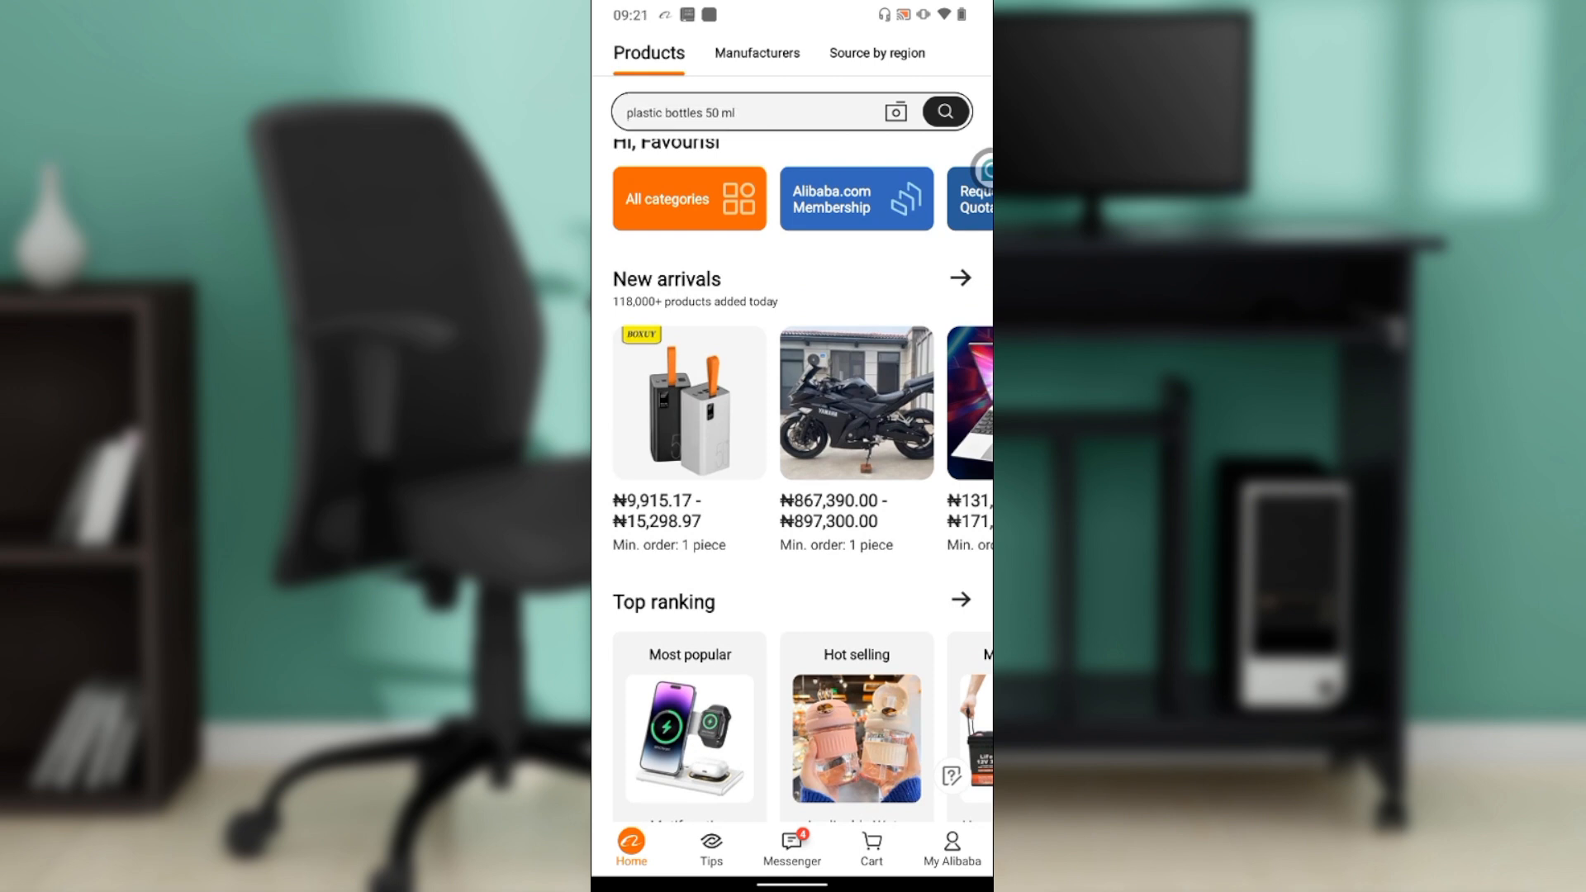
text(oraimo power bank)
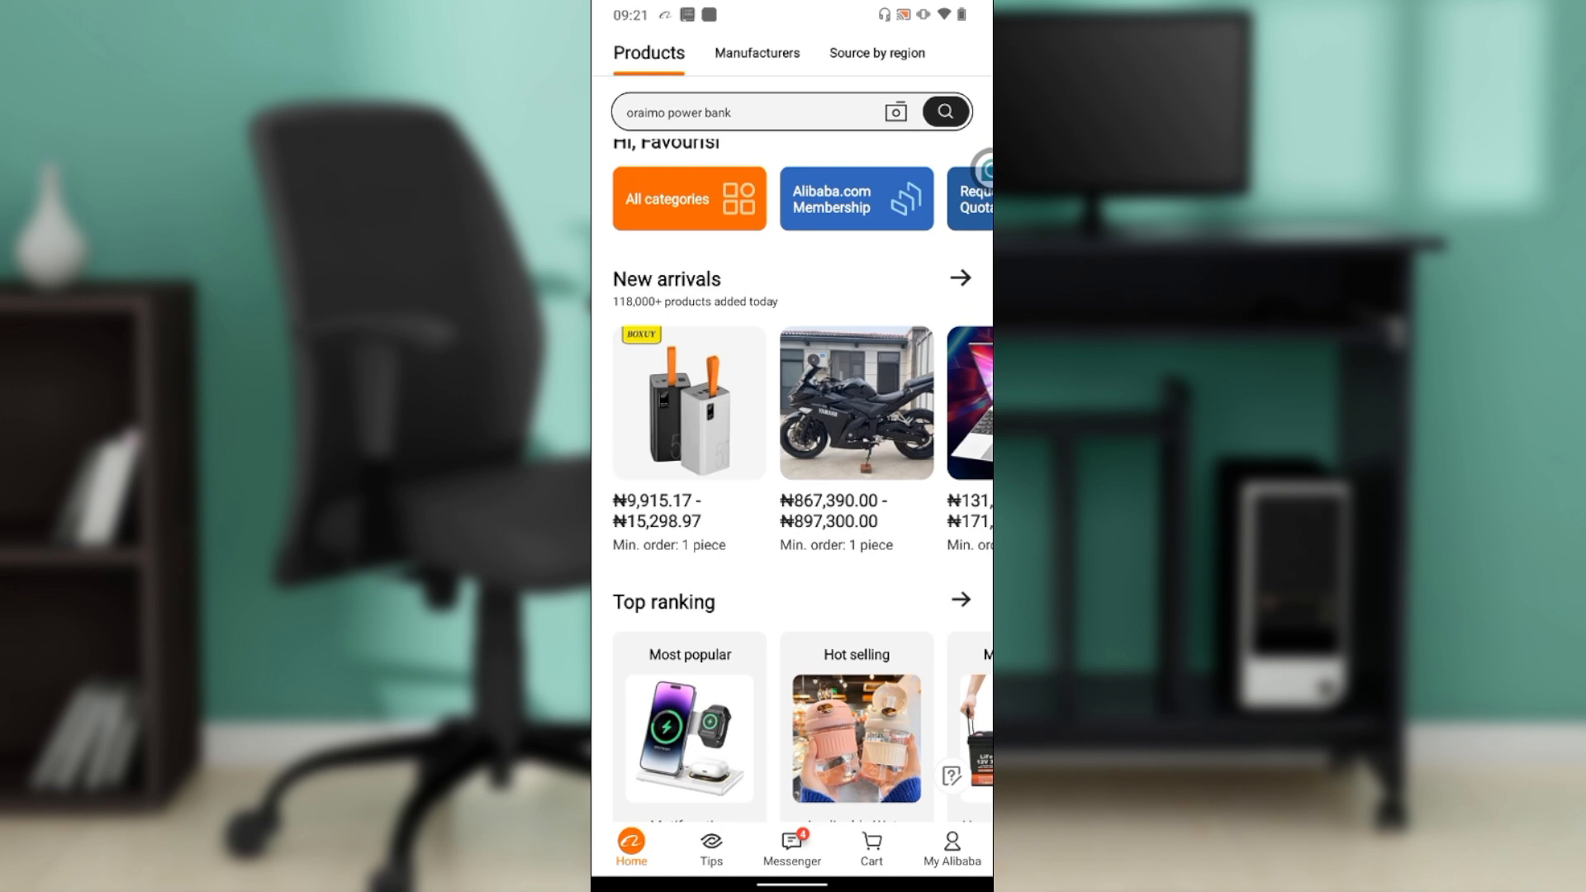
text(shipping agent south africa)
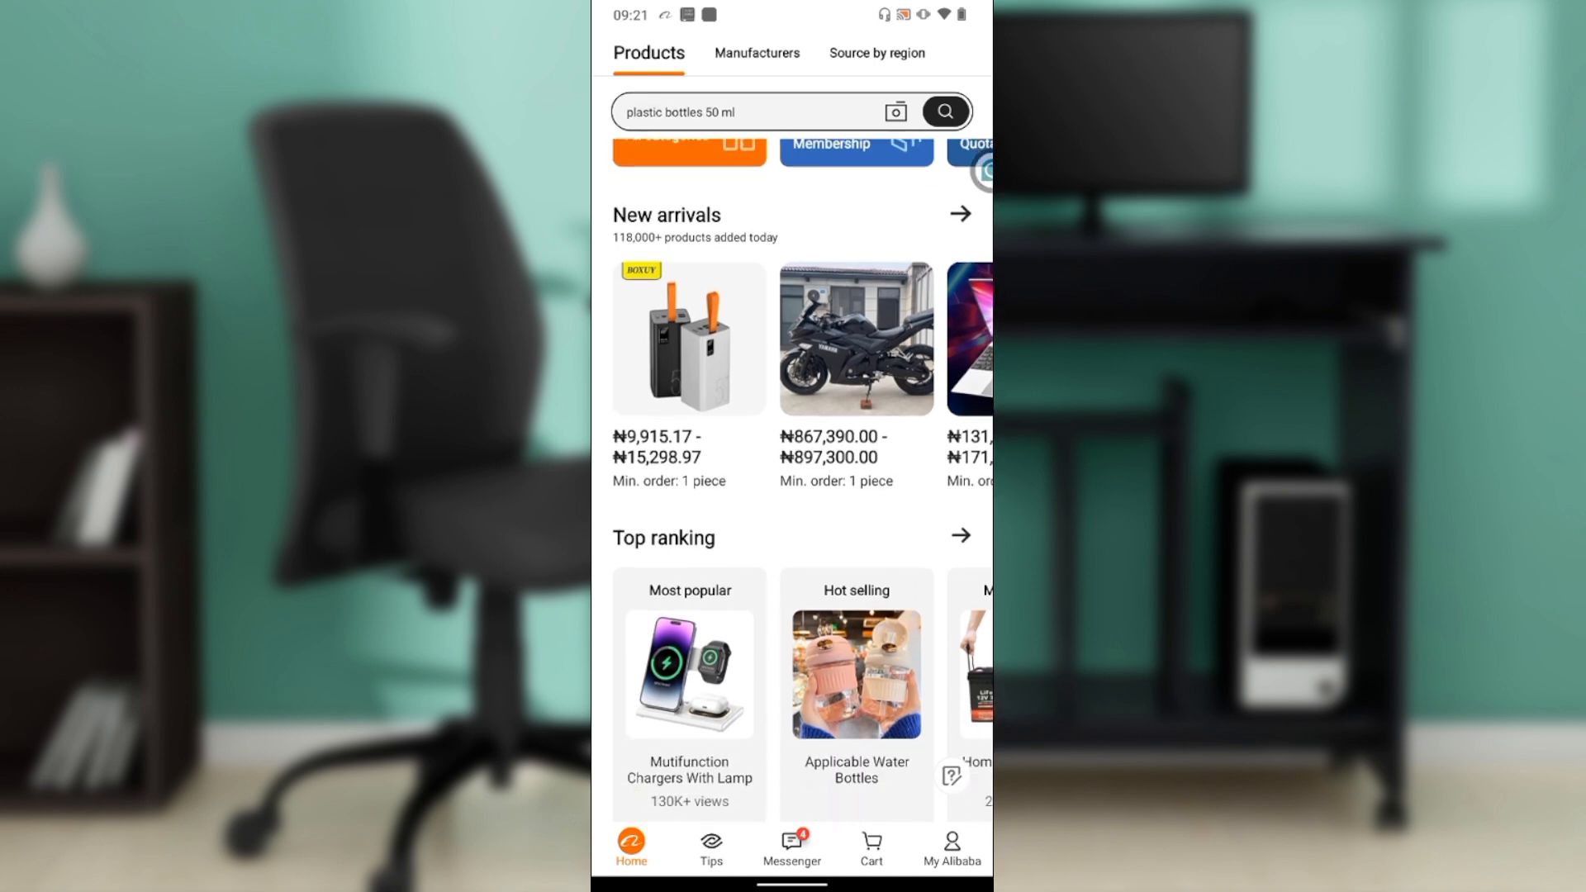
text(oraimo power bank)
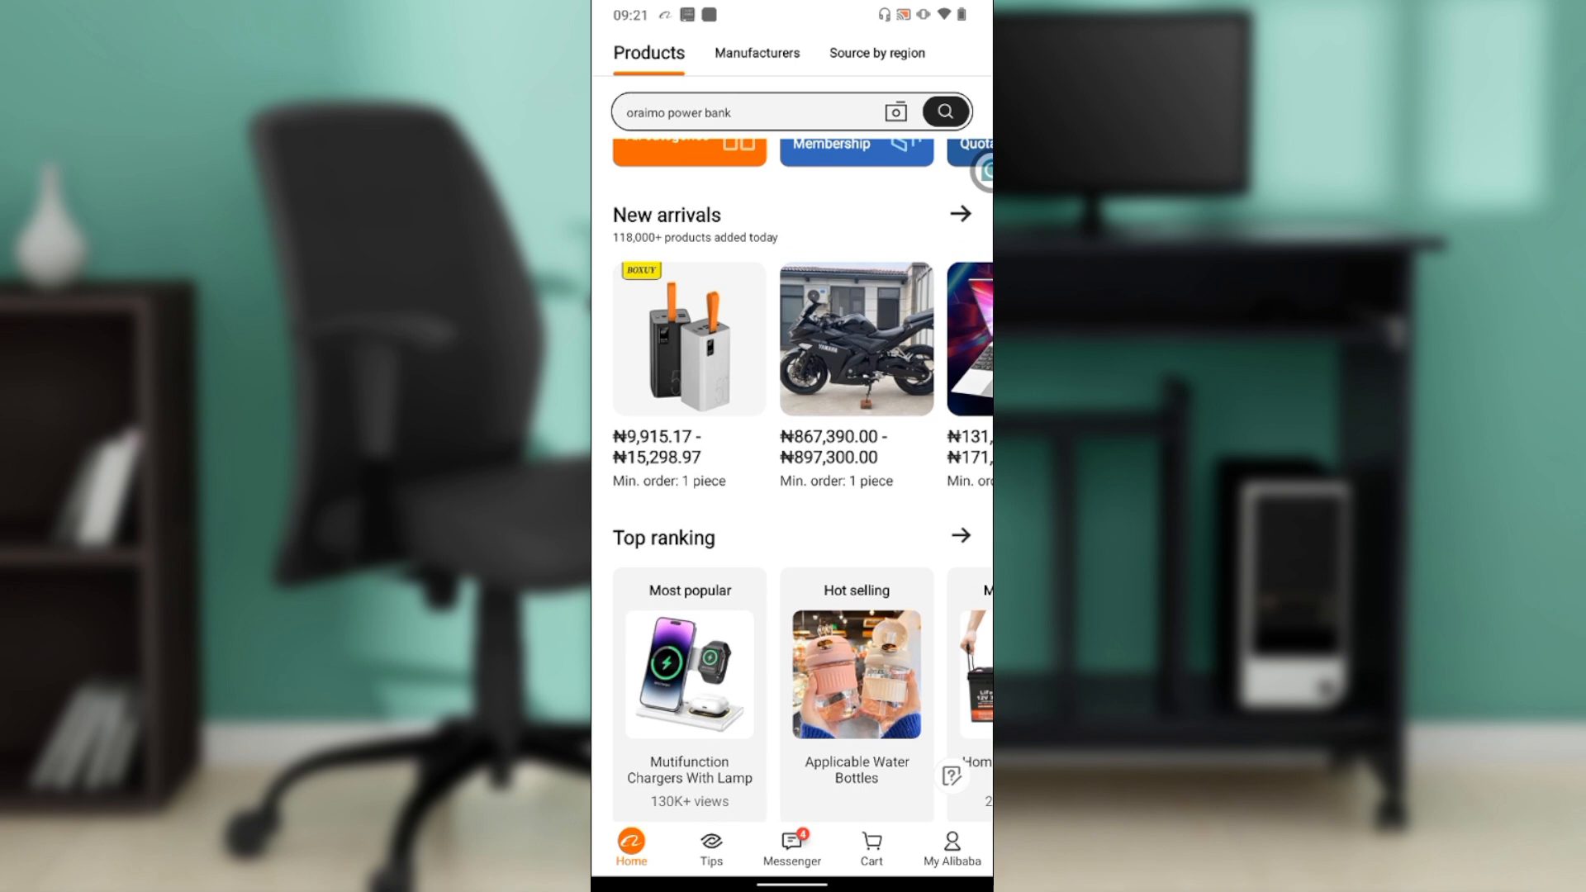
text(plastic bottles 50 ml)
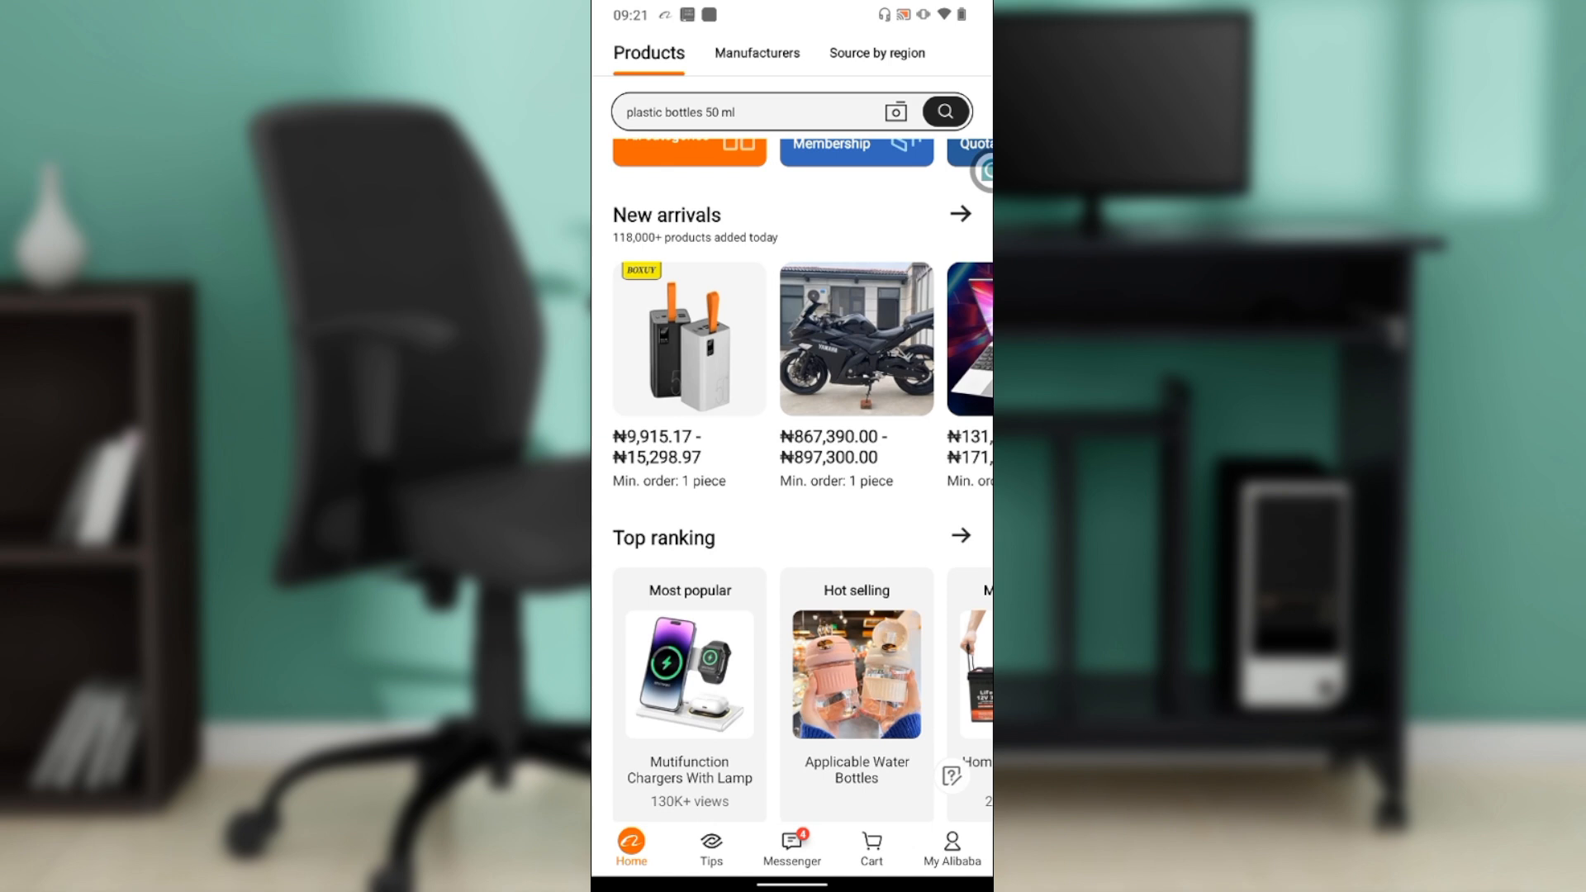
text(oraimo power bank)
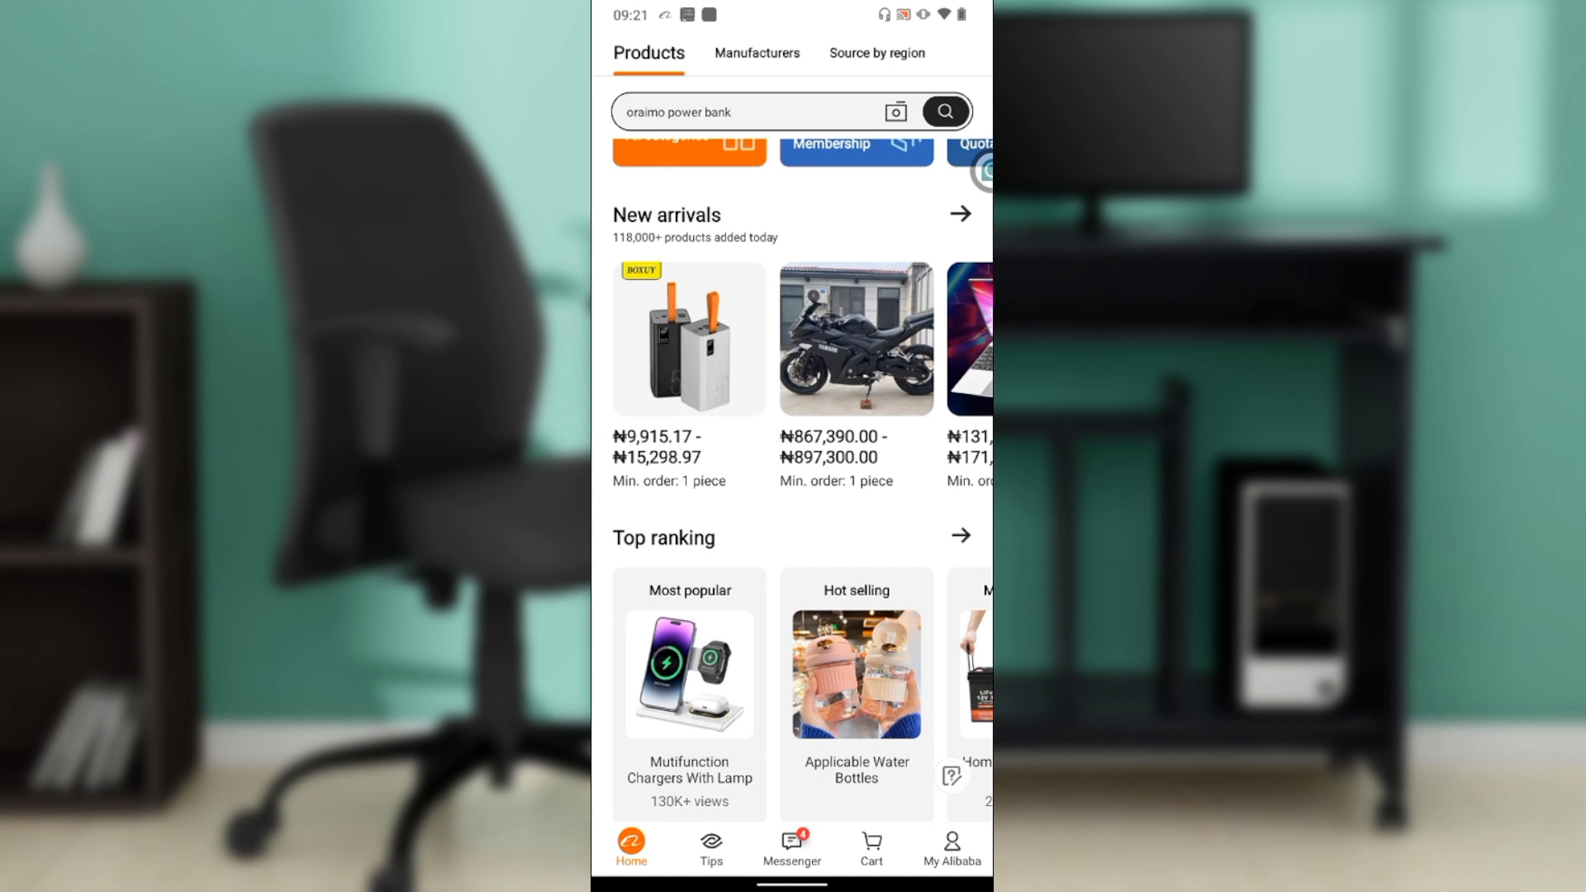
text(shipping agent south africa)
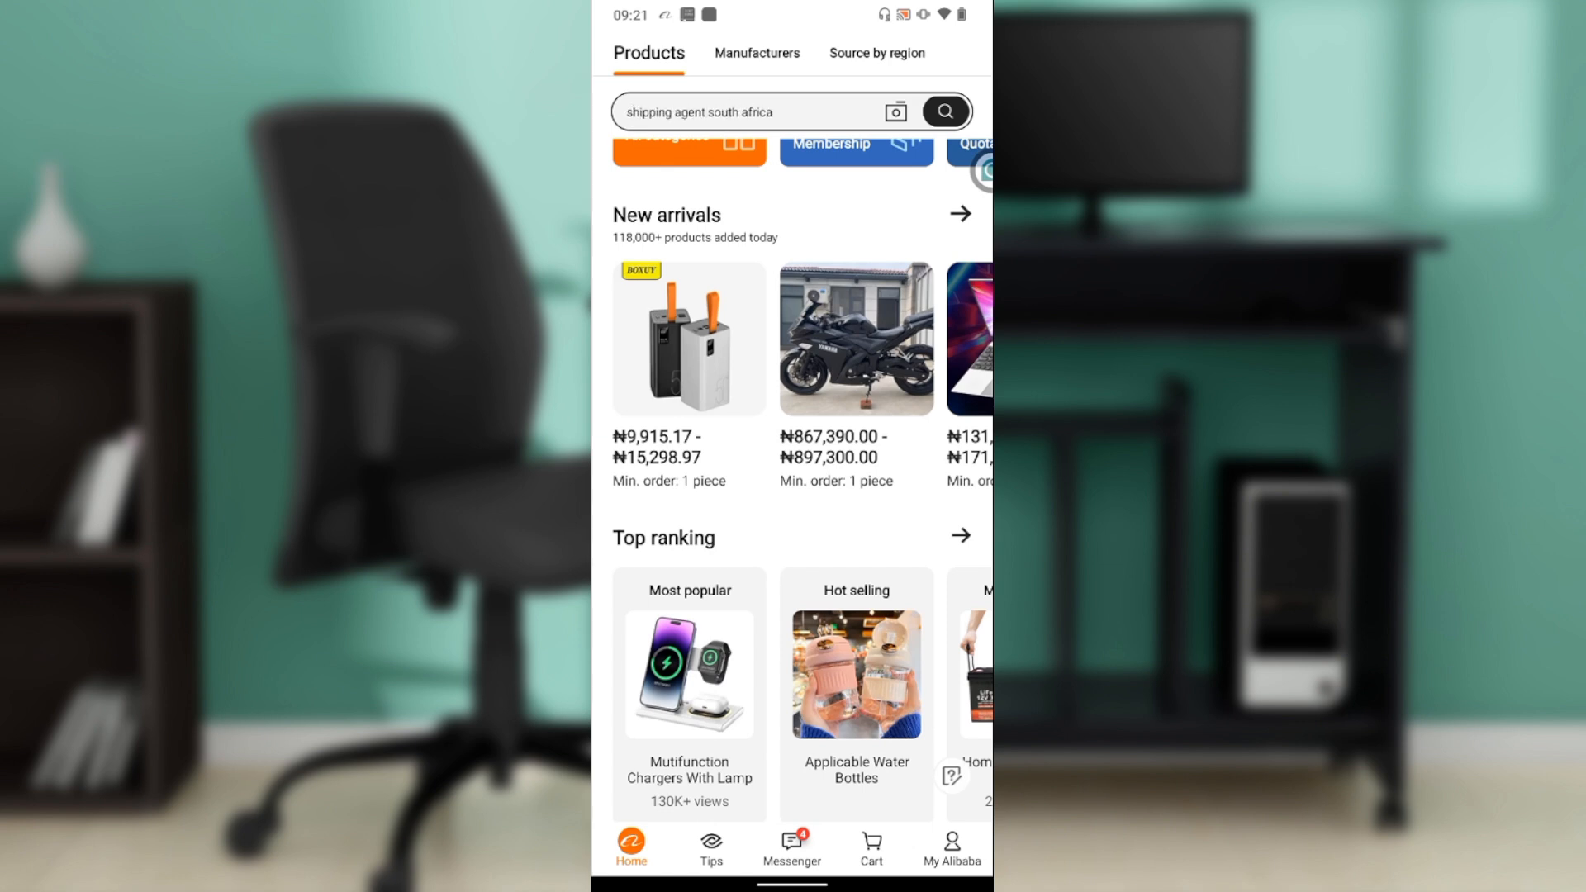